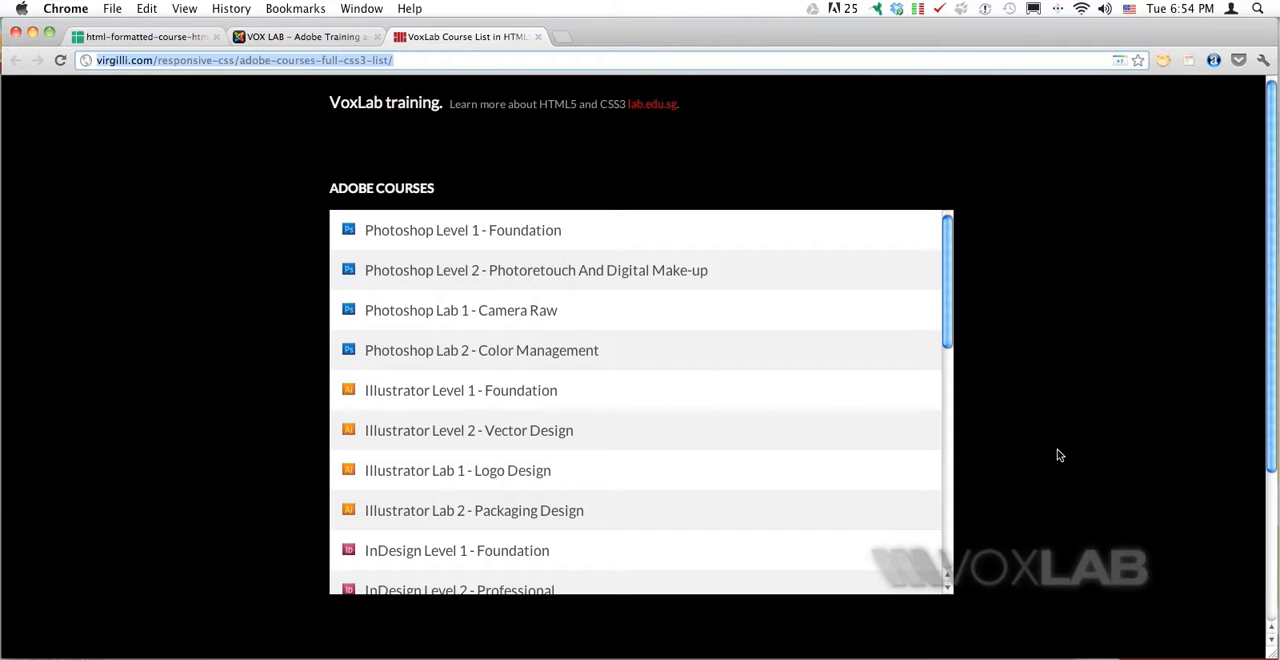
mouse_move(762, 320)
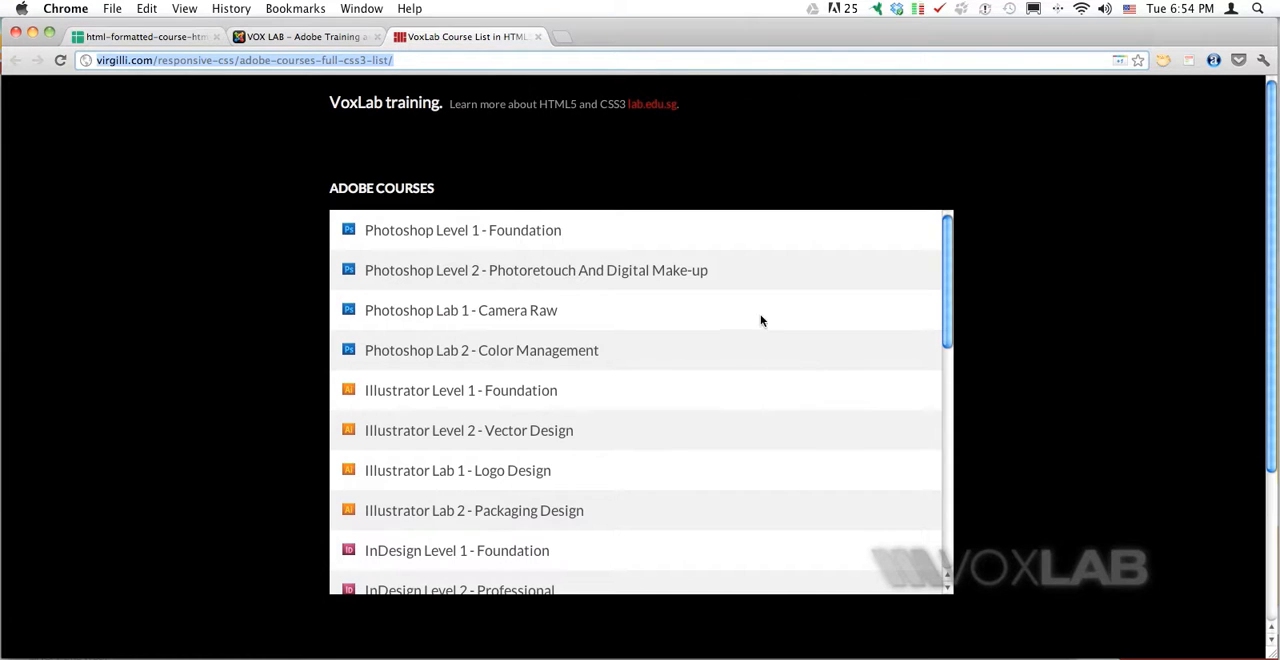
mouse_move(726, 306)
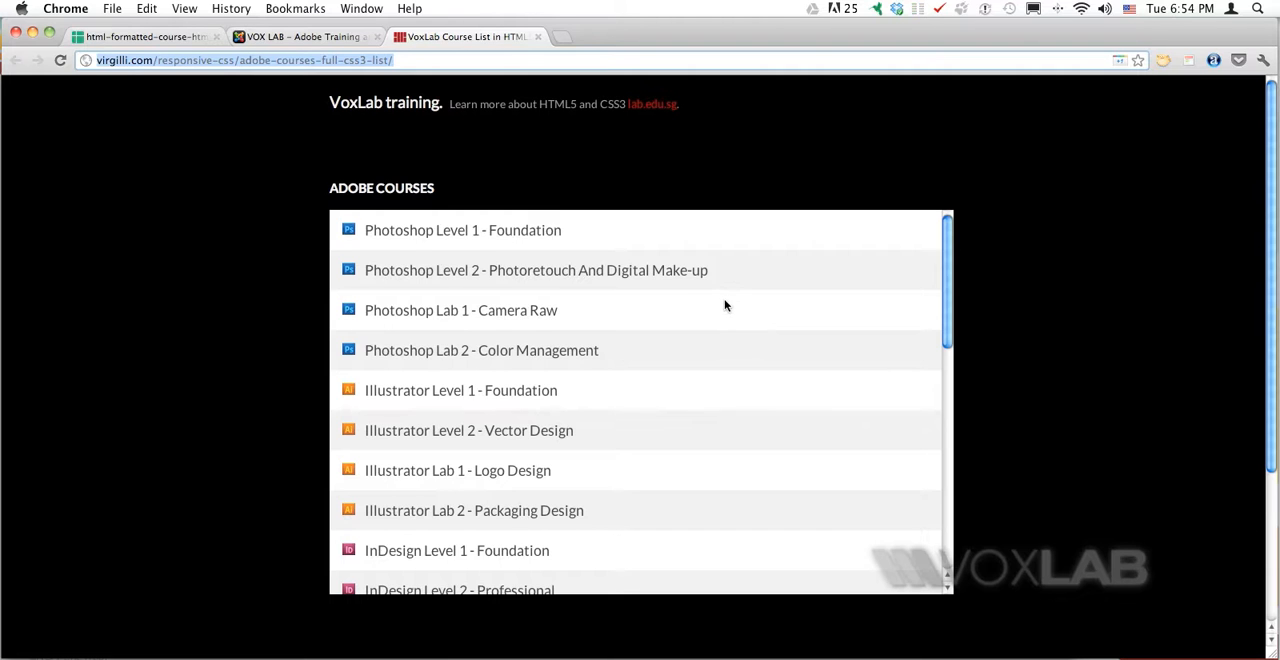
Start a <ul> list with an empty <li></li> item inside the body.
scroll("down", 3)
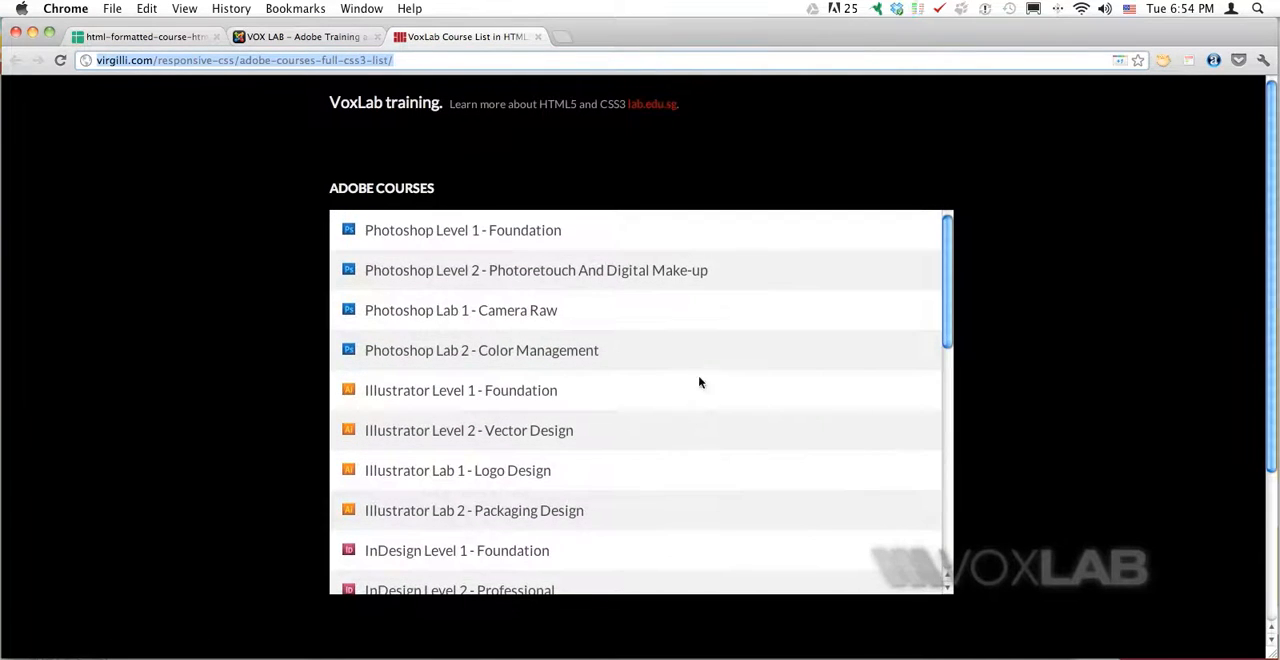
scroll("down", 3)
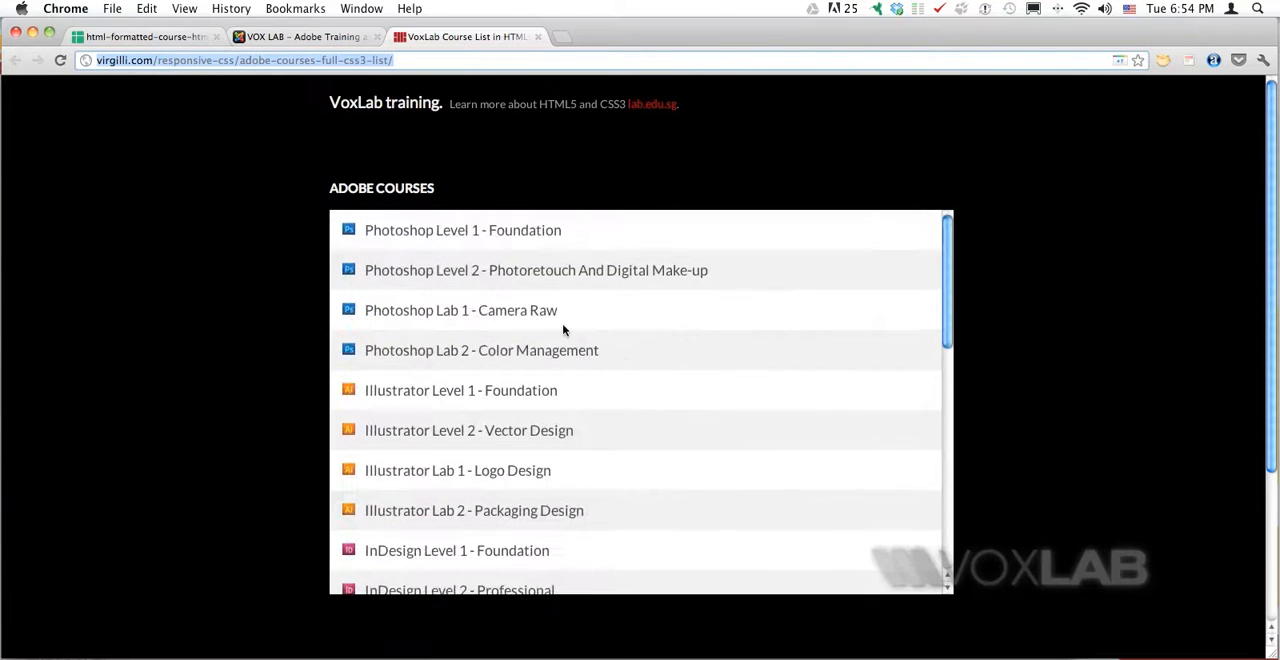
mouse_move(560, 270)
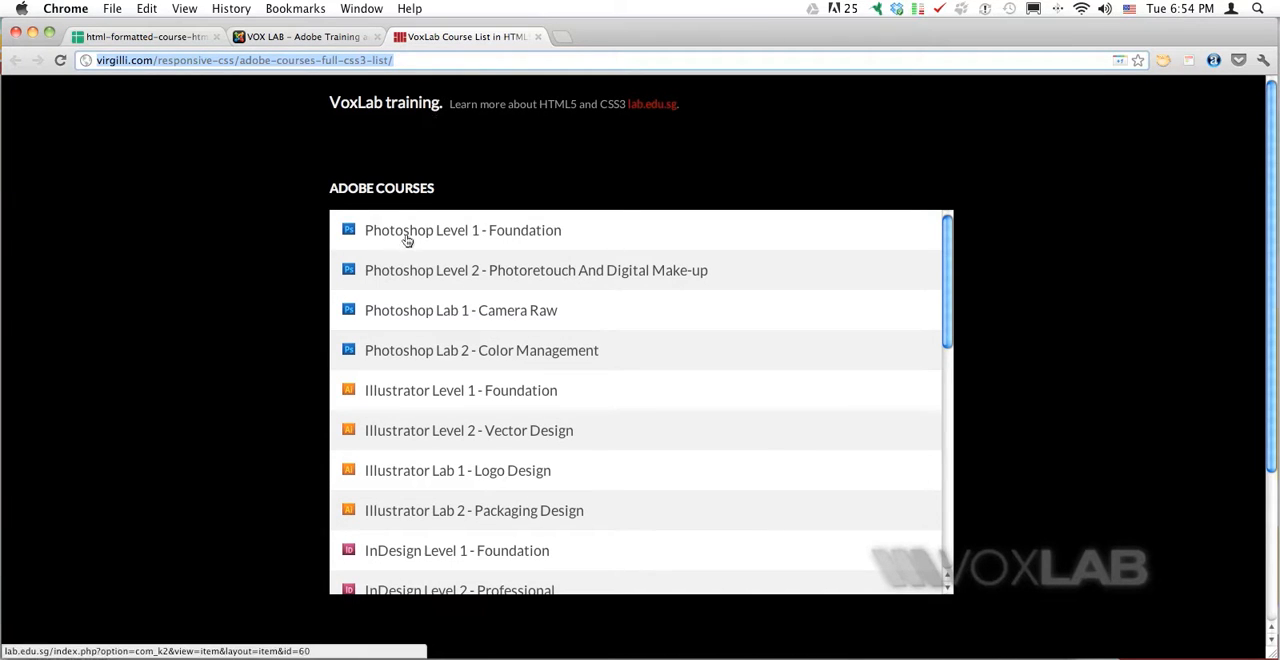
mouse_move(358, 122)
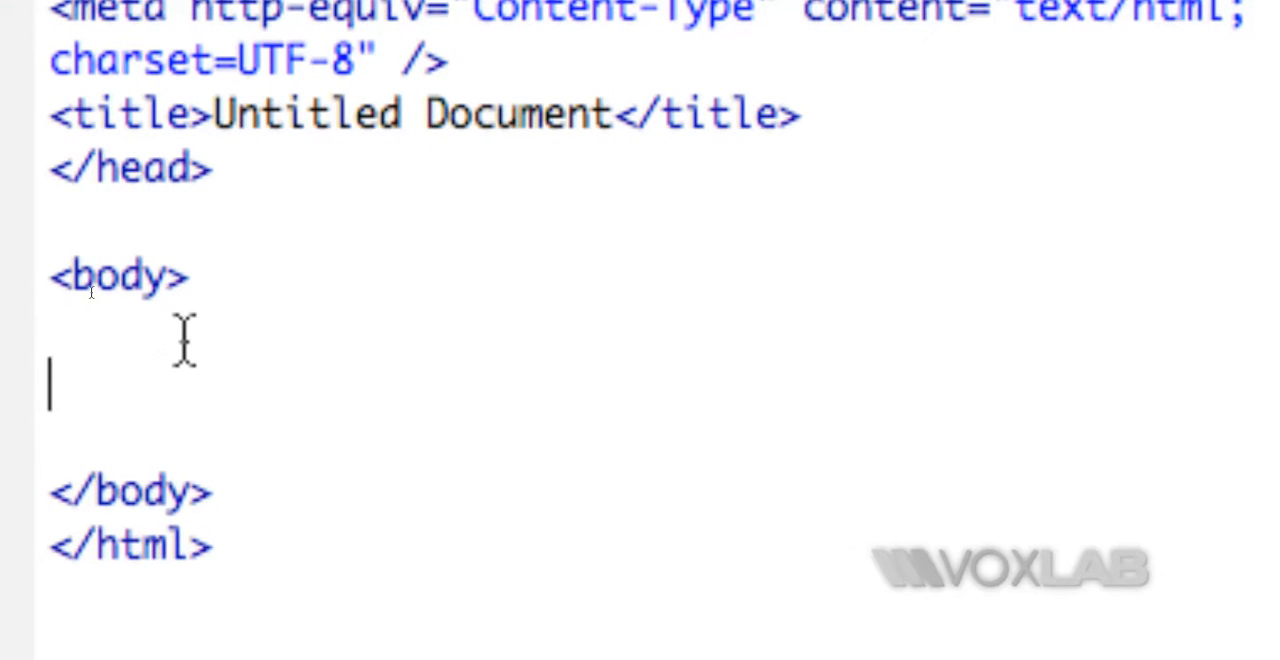
type("<ul")
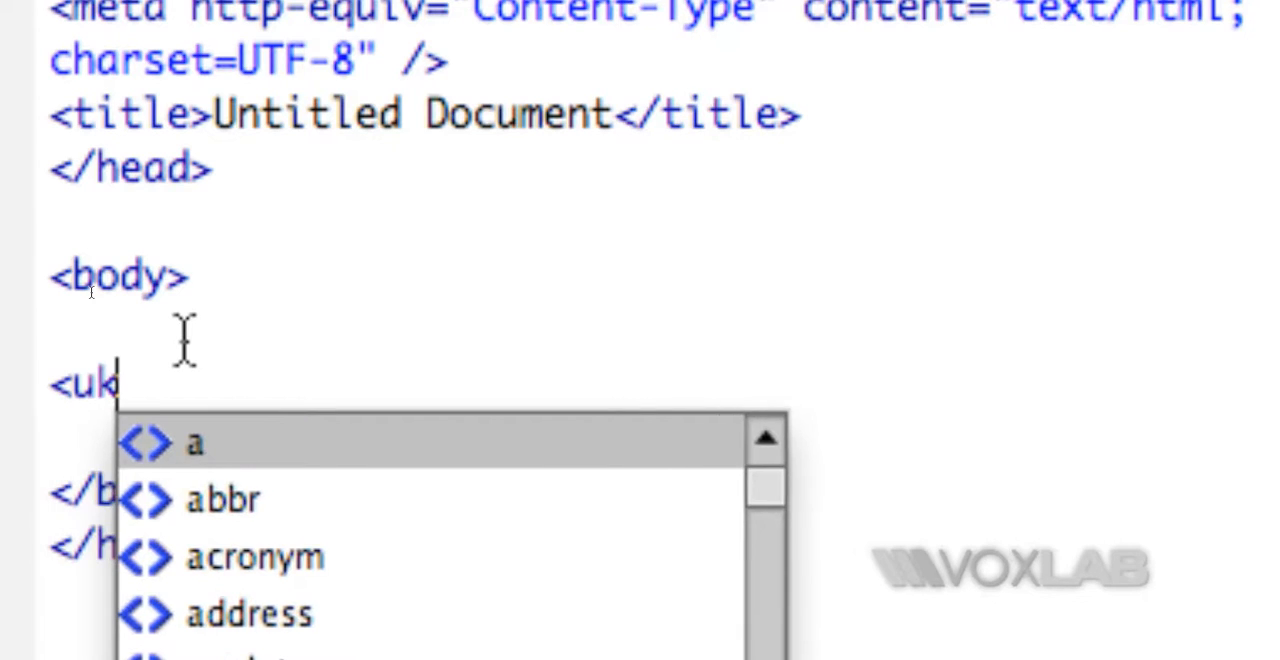
type("l")
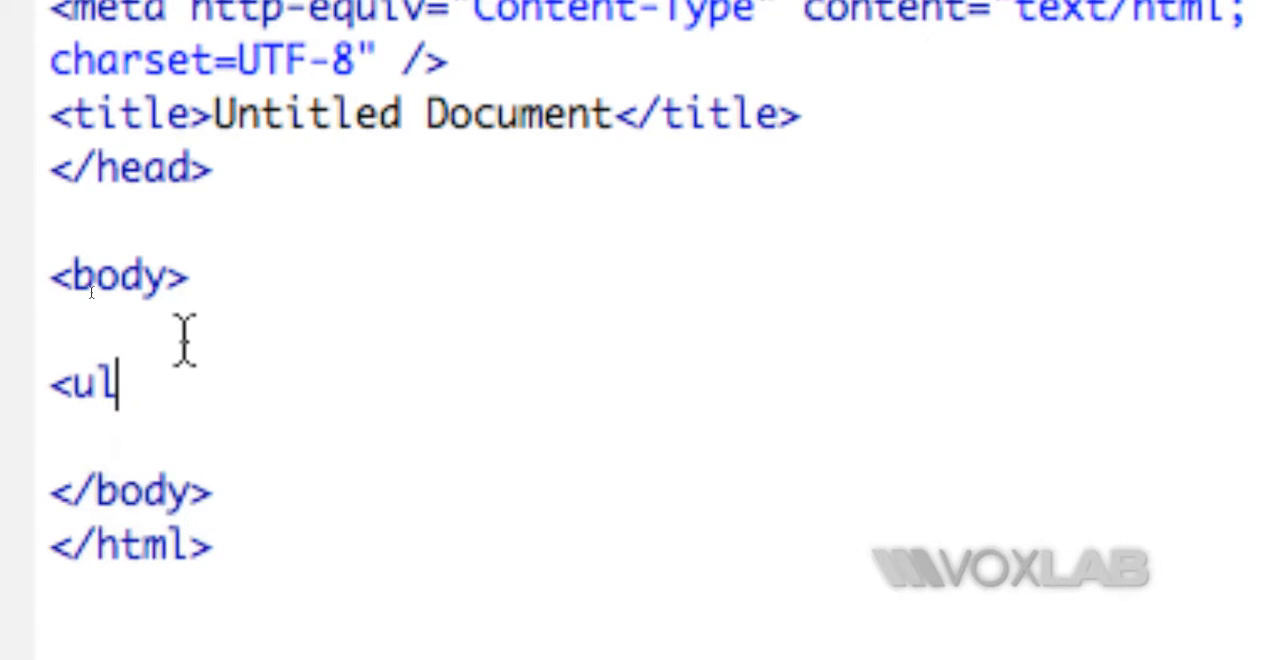
type(">")
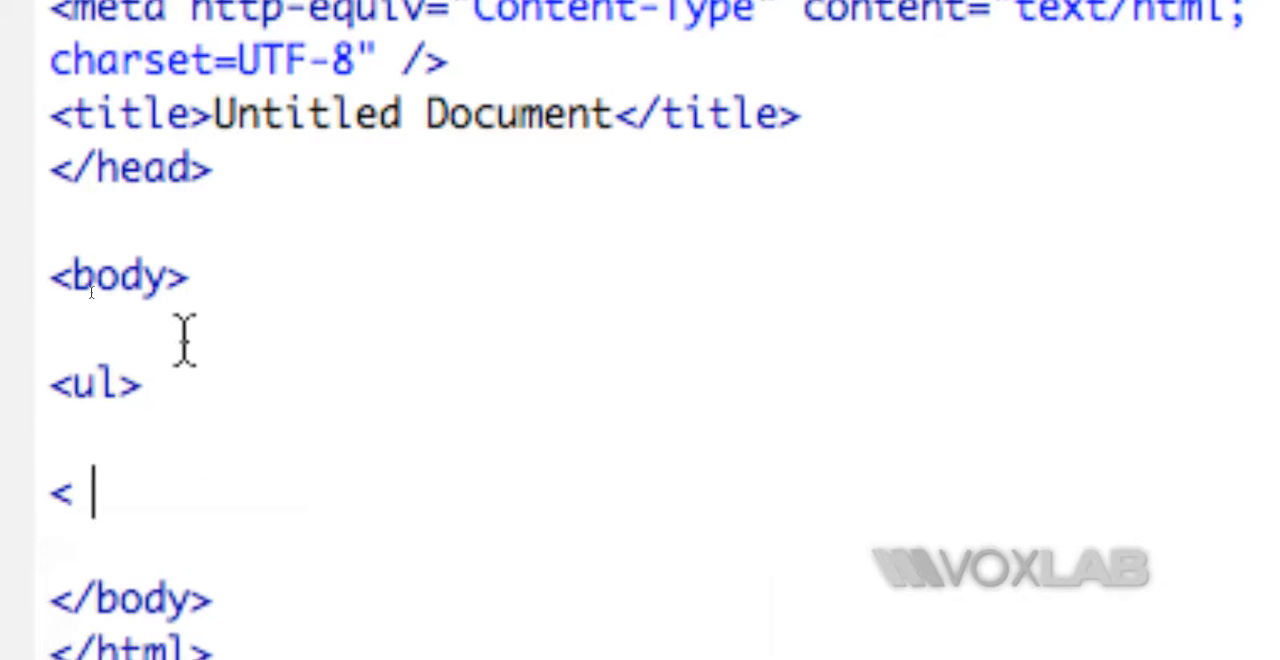
type("<")
type("/ul>")
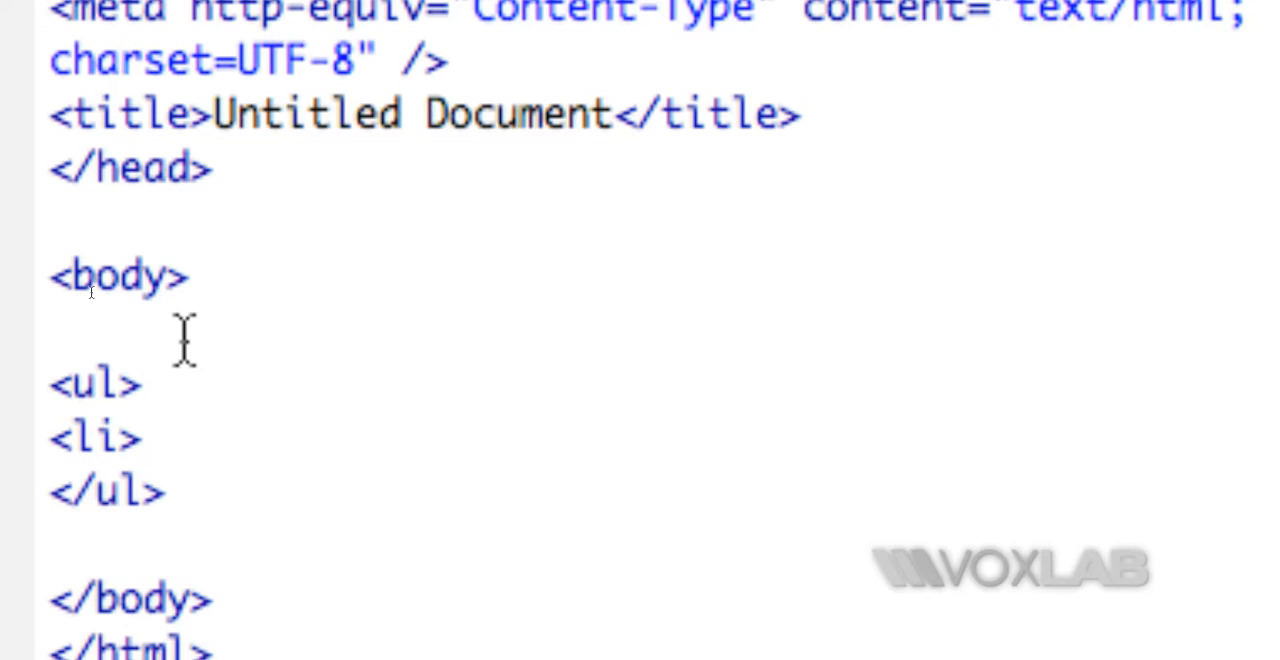
type("</li>")
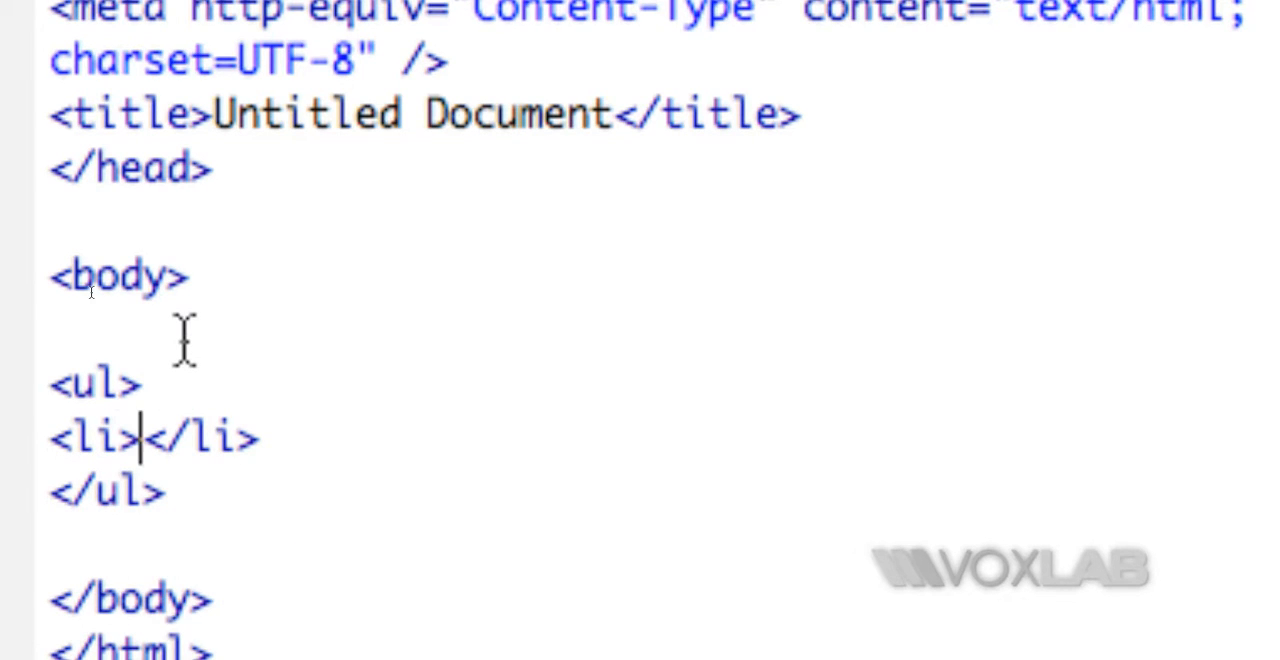
Add an <a href=""> link wrapping an <img src="" /> tag, skipping file selection.
type("<a <")
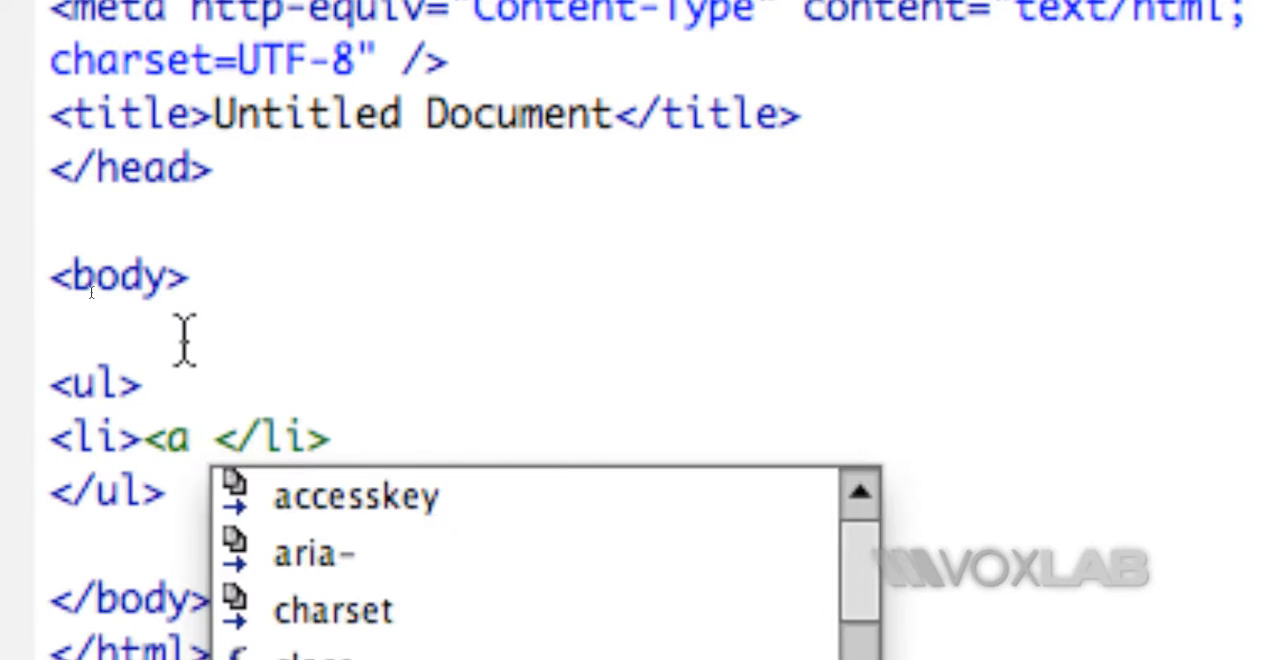
type("h")
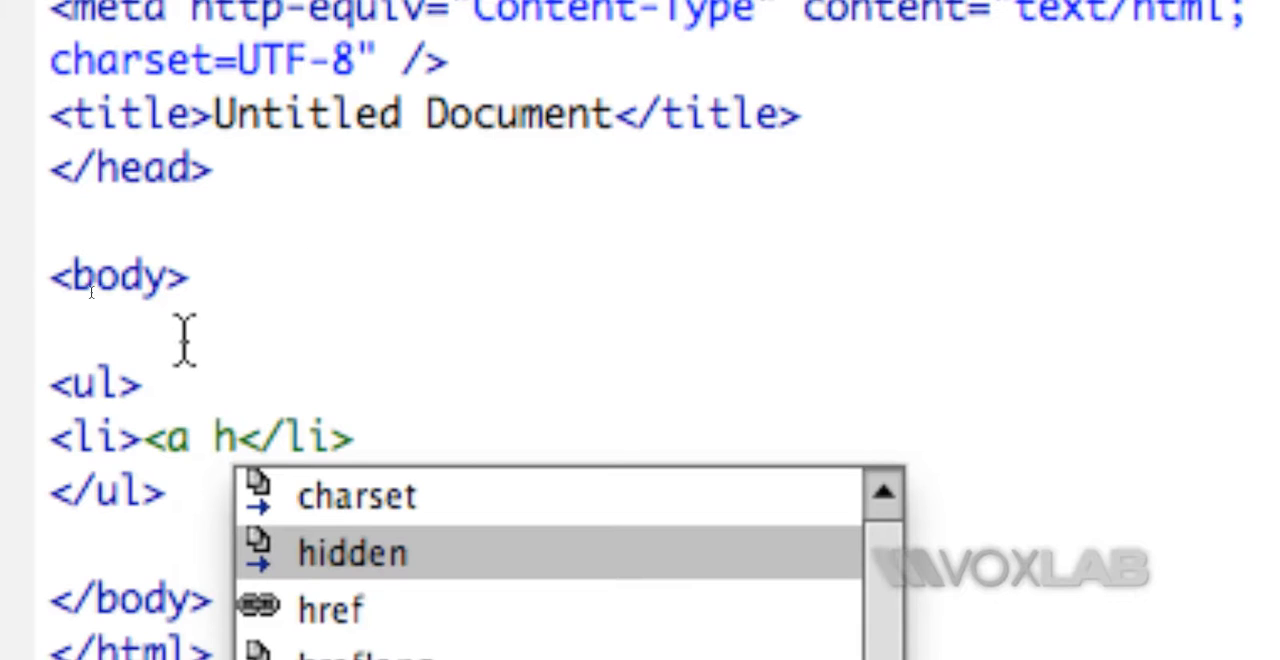
left_click(328, 608)
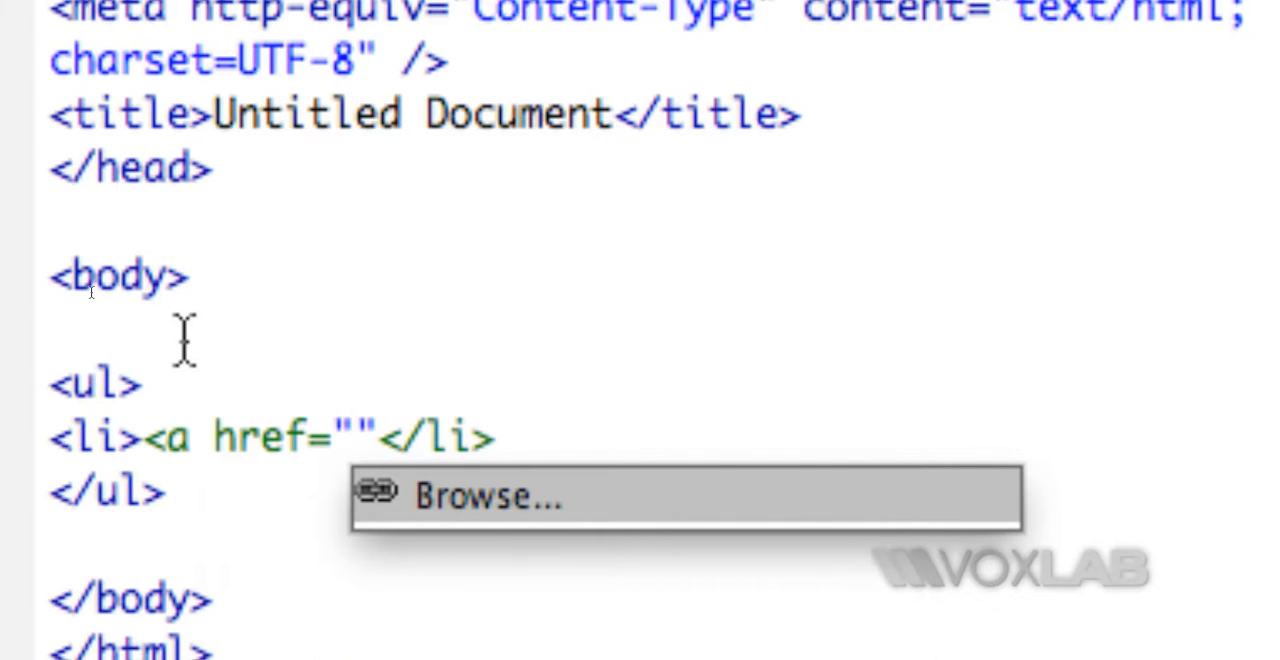
left_click(356, 438)
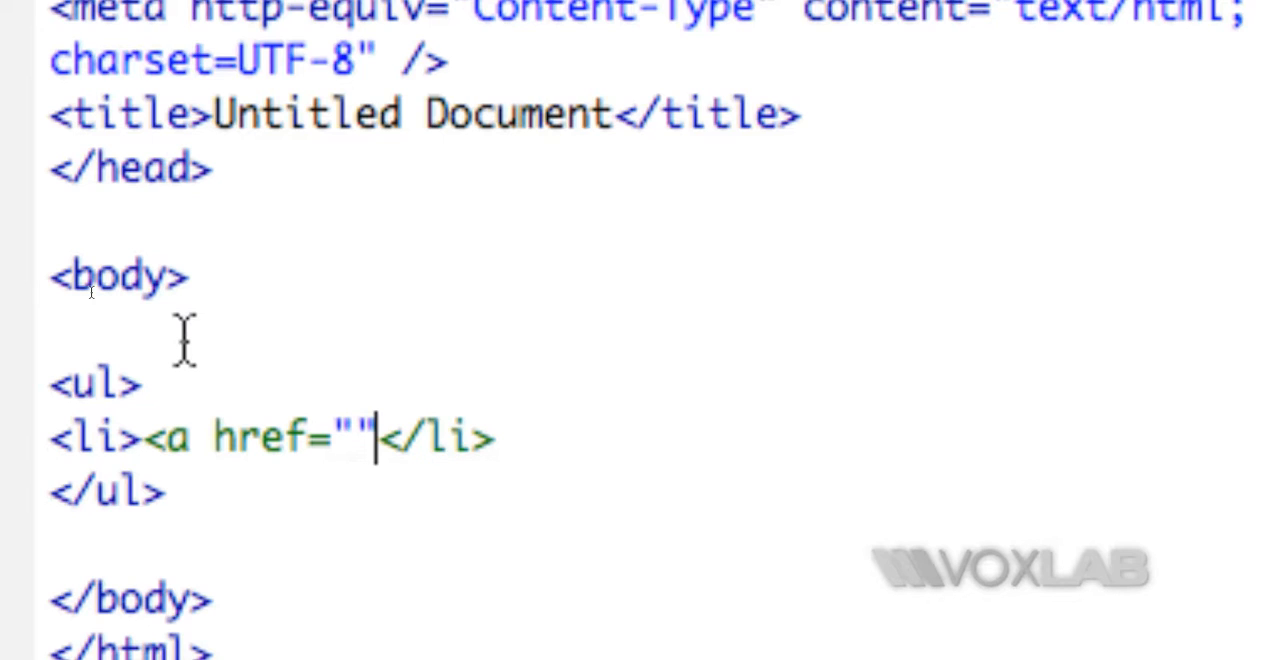
type(">")
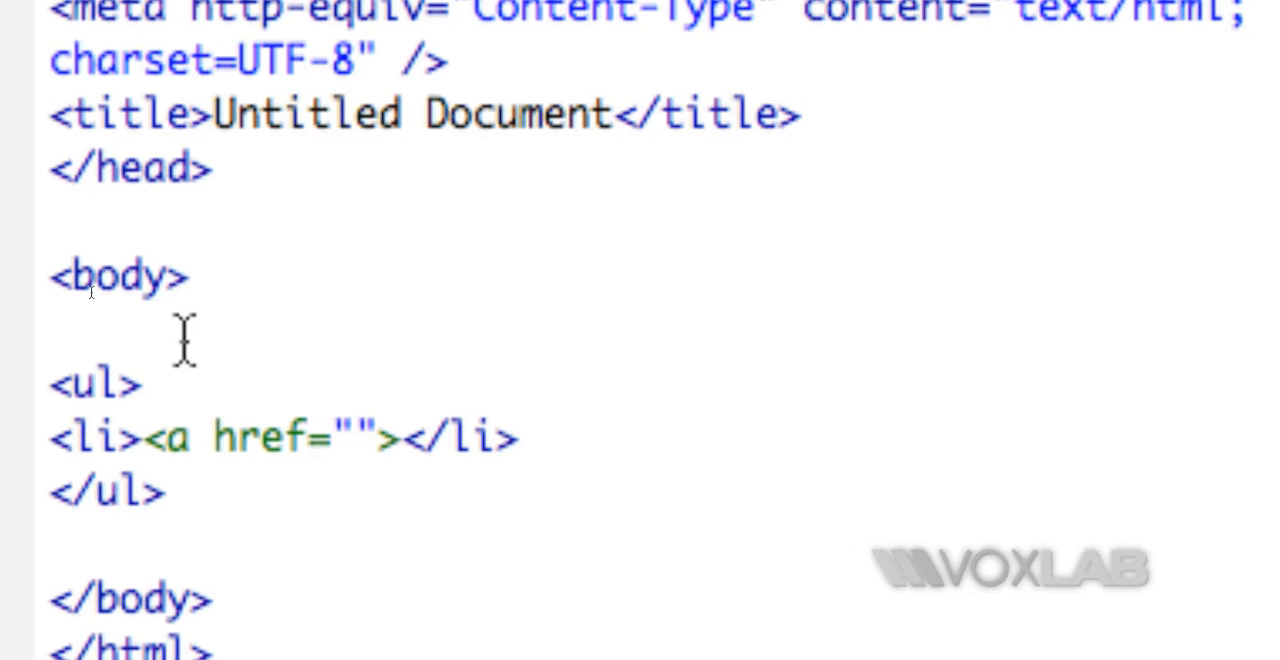
type("<")
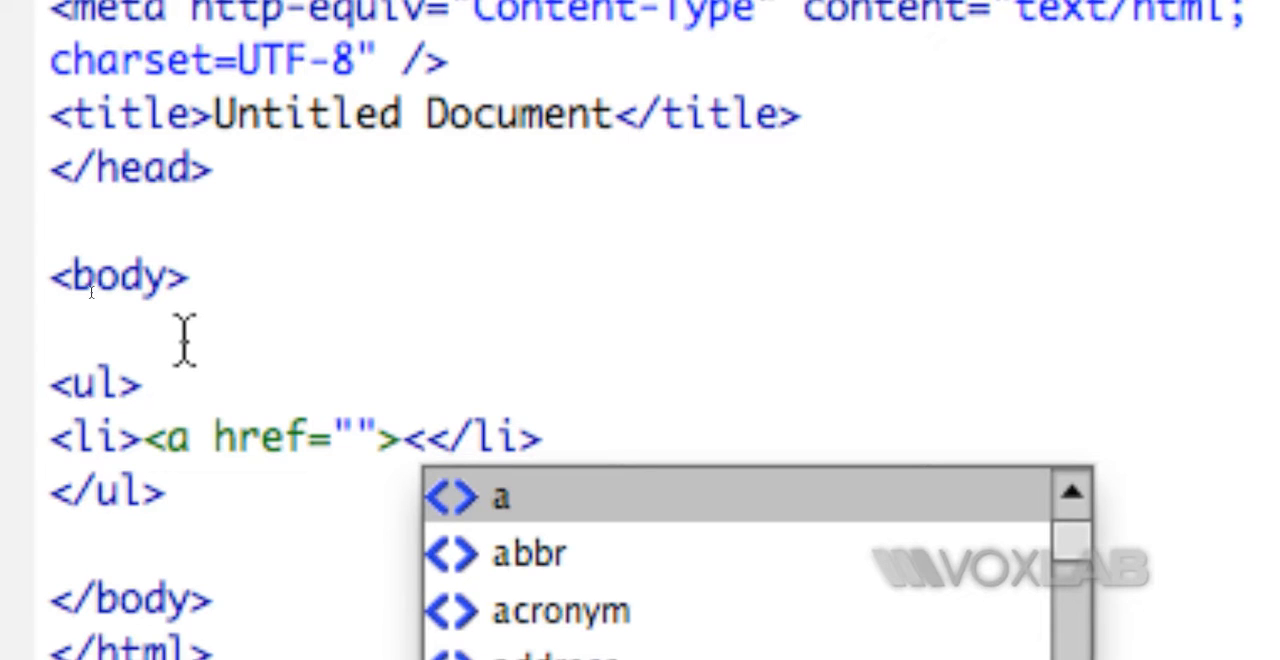
type("img")
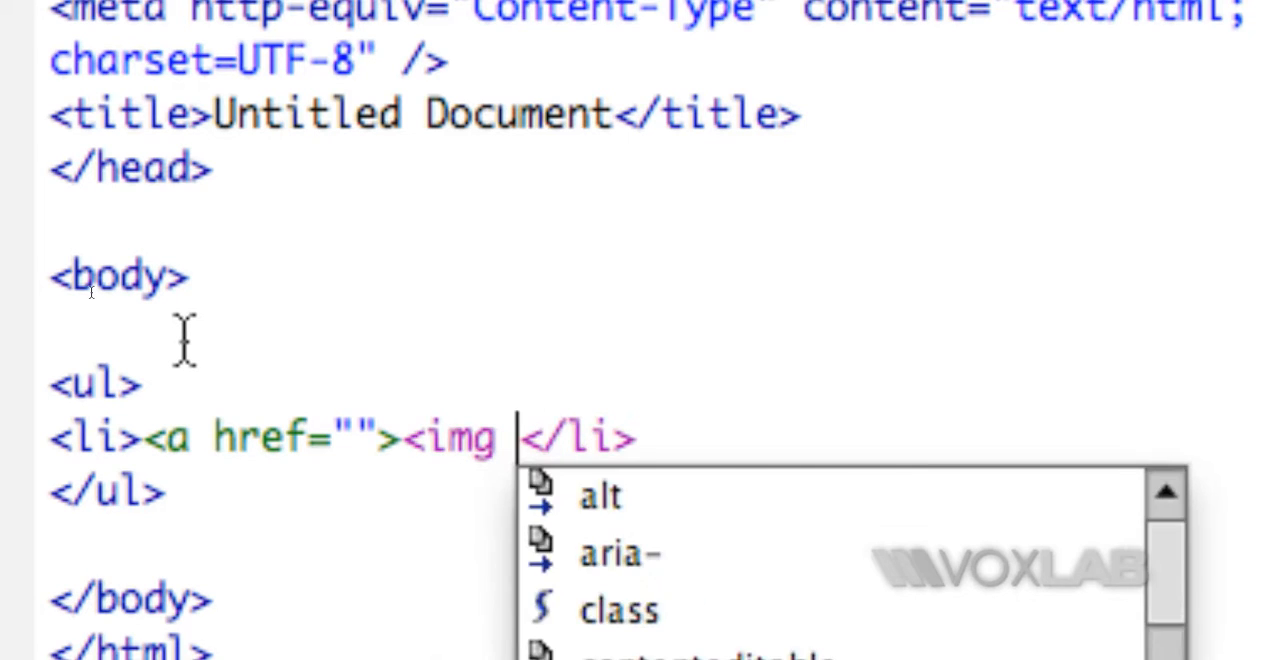
type("src")
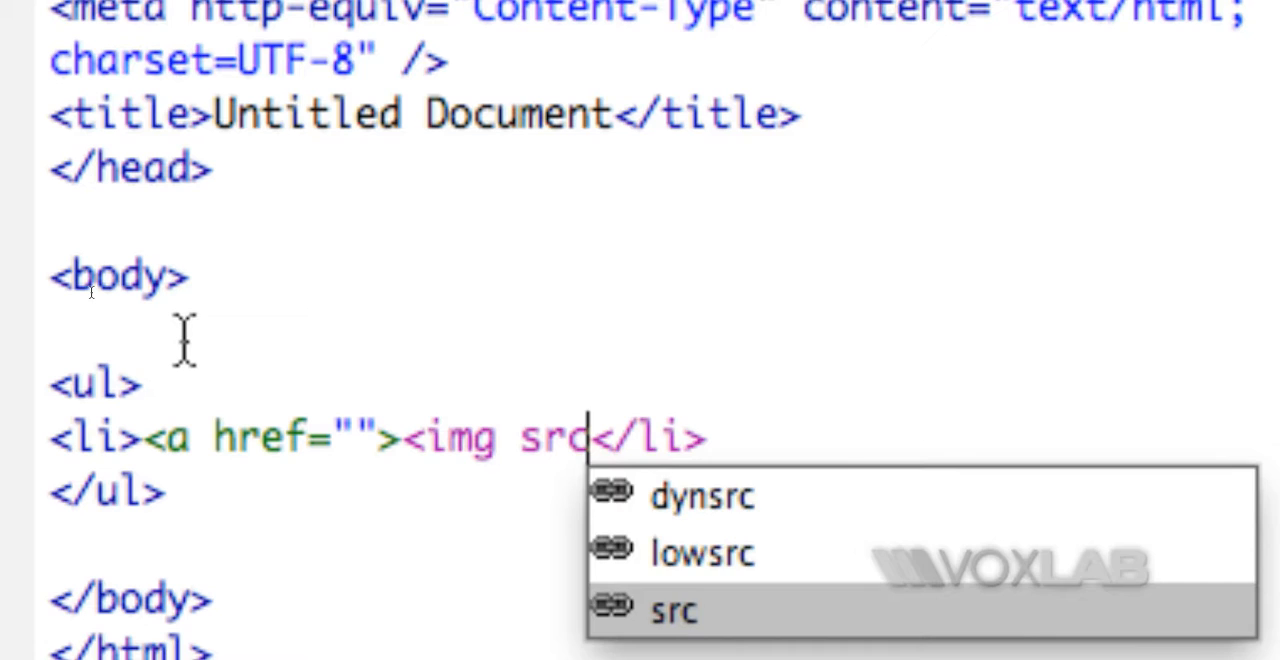
left_click(676, 612)
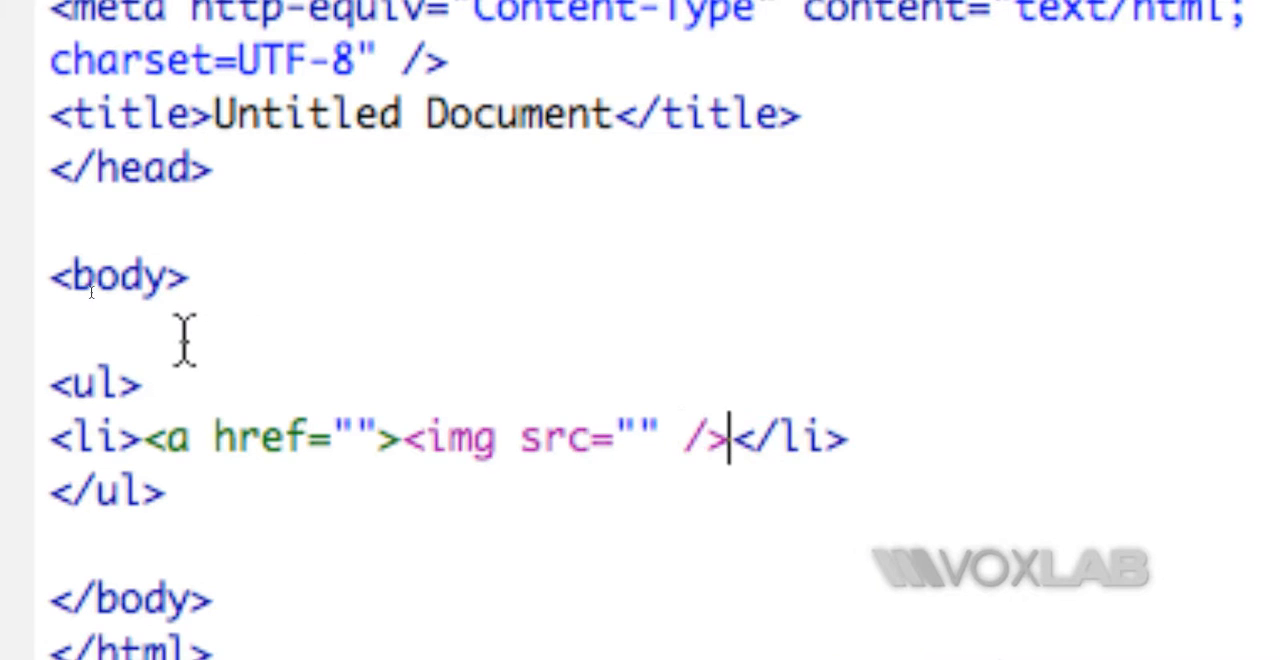
Finish the item with the text Photoshop and the closing </a>, returning to Chrome.
type("\" \"")
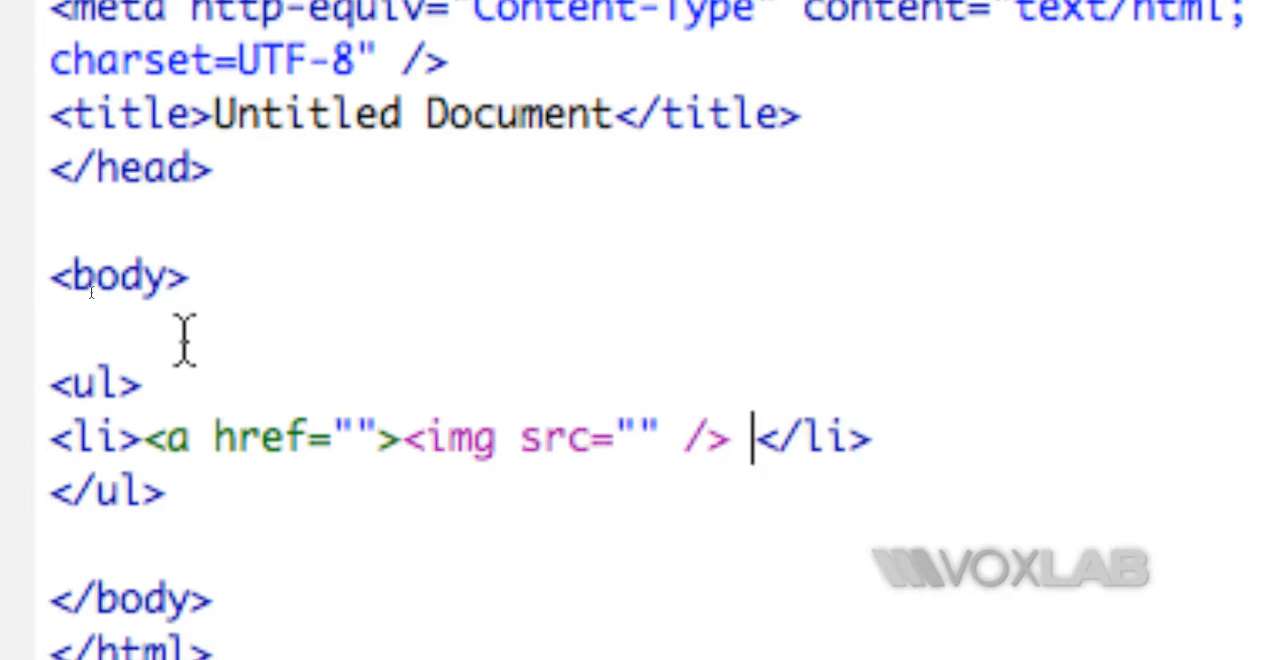
type("P")
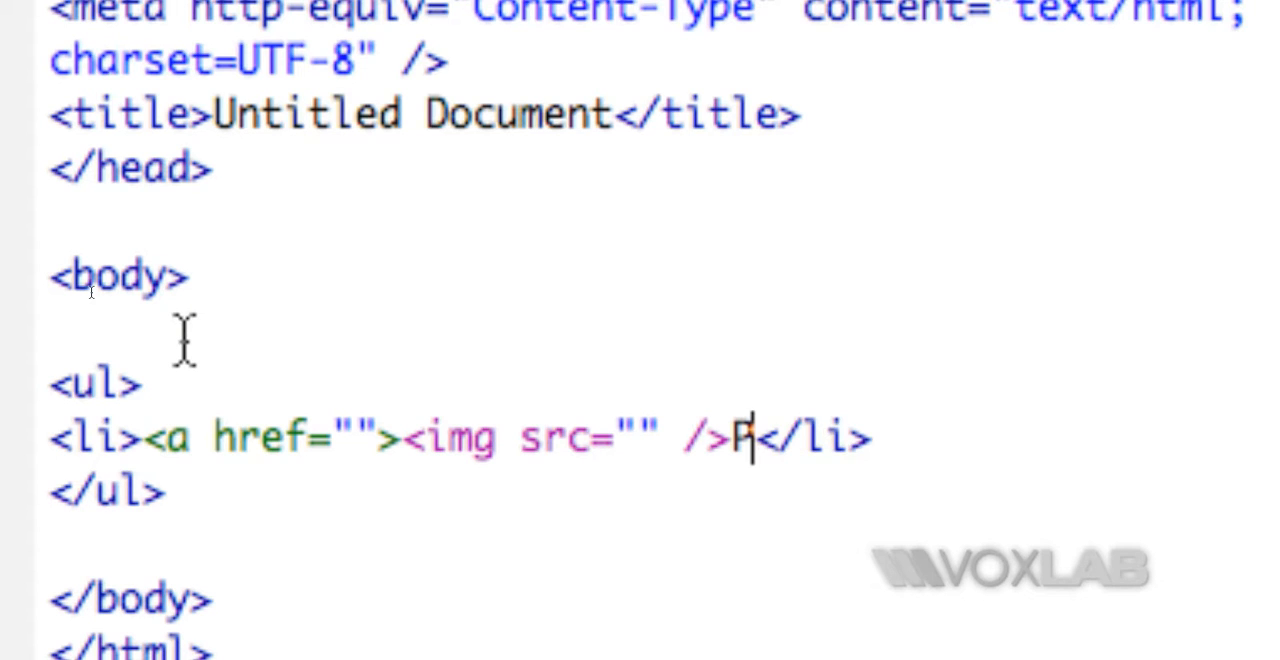
type("hotoshop")
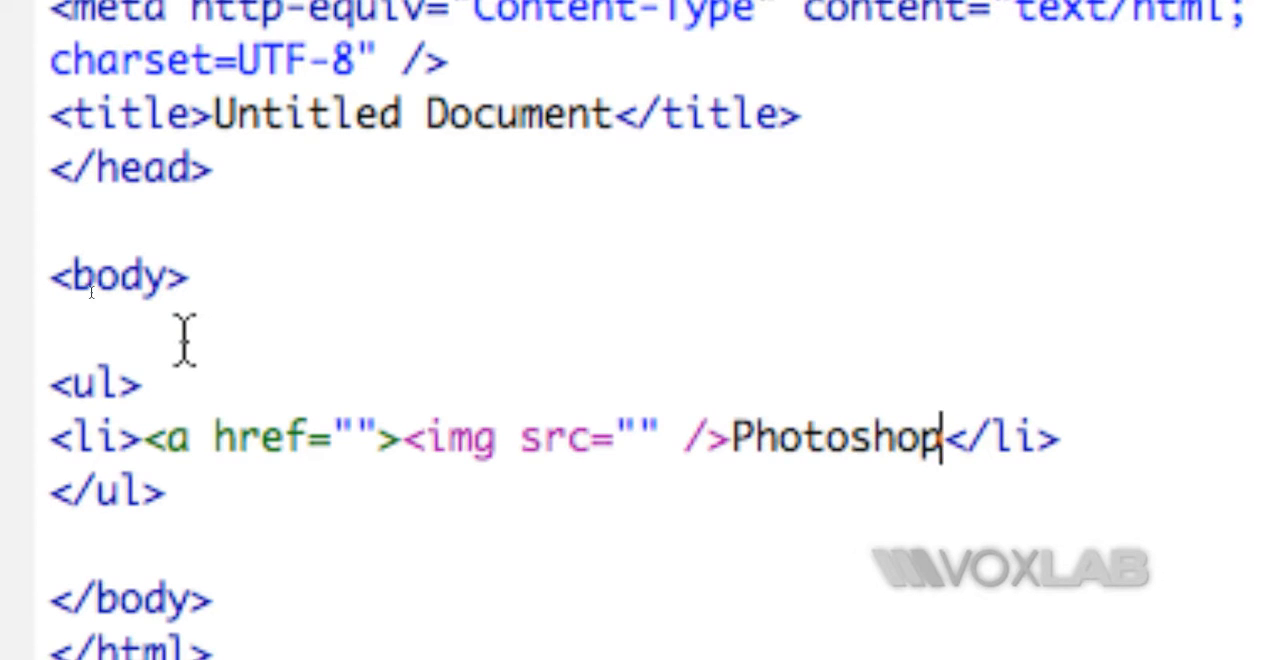
type("</a></")
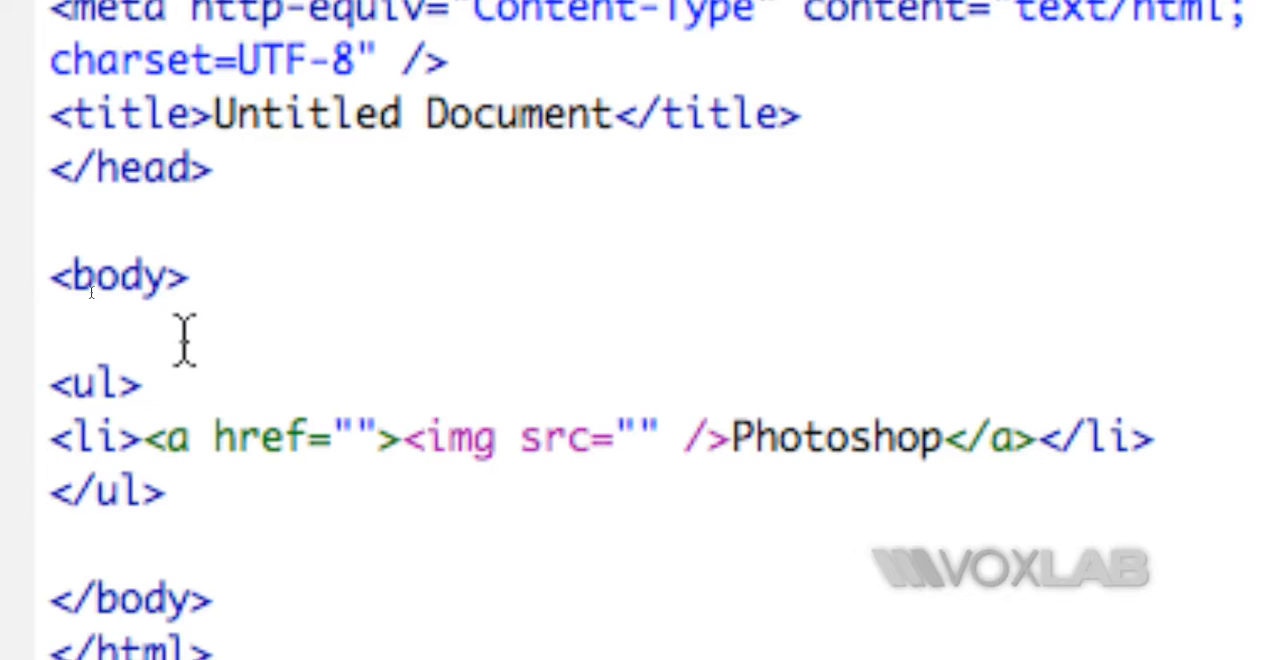
left_click(1036, 438)
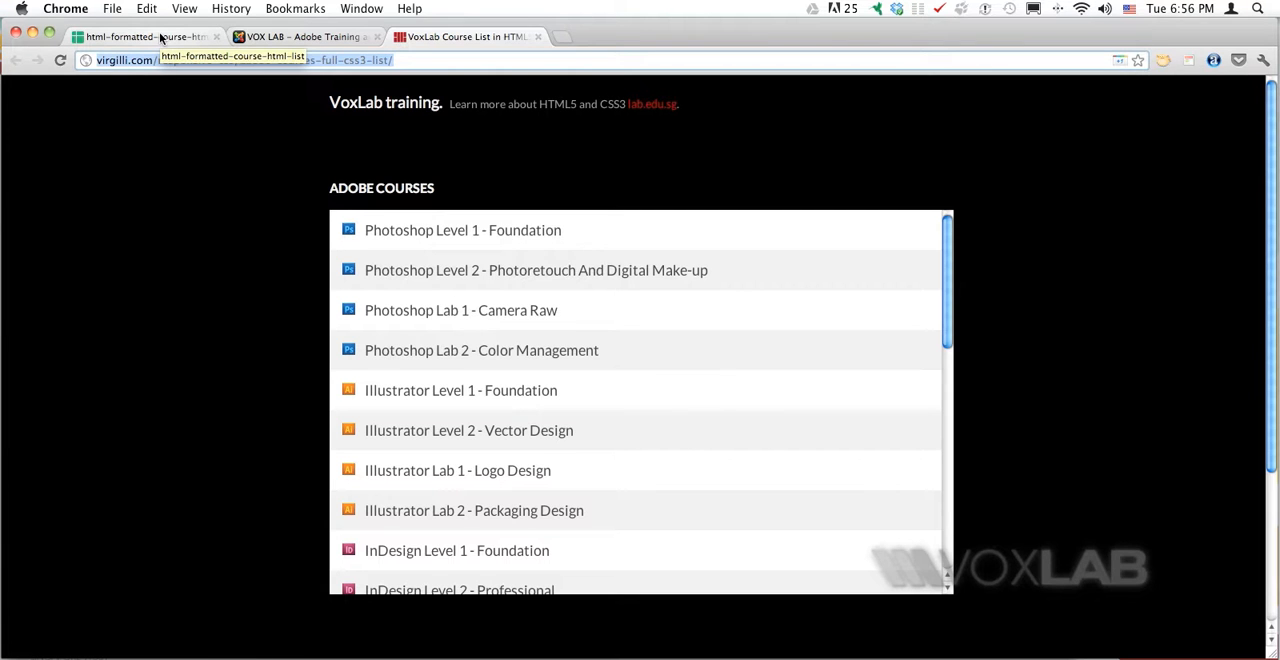
Show the course list page's HTML source via View > Developer > View Source.
left_click(140, 36)
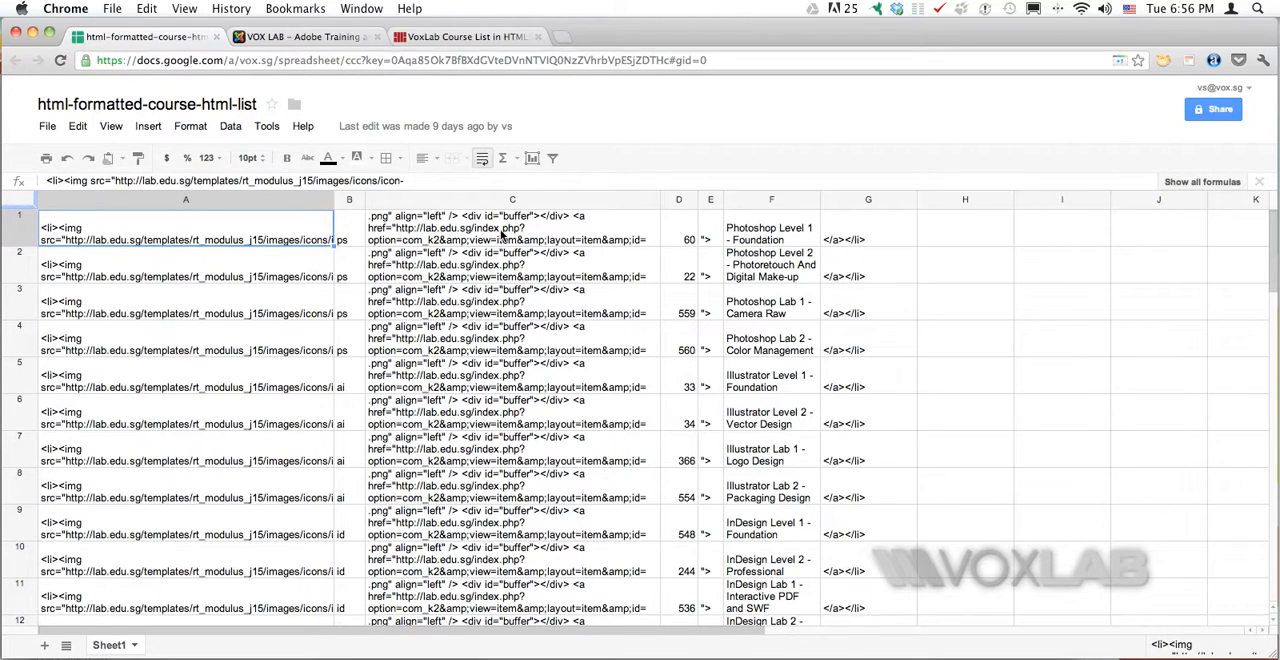
left_click(464, 36)
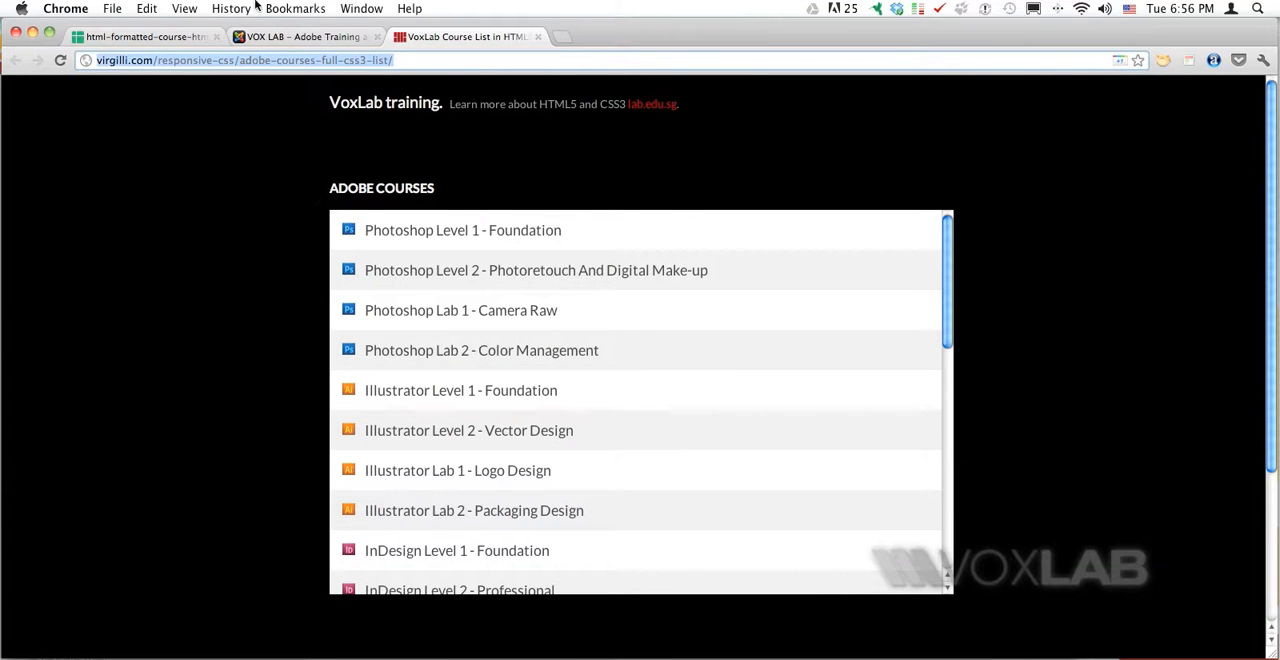
left_click(184, 8)
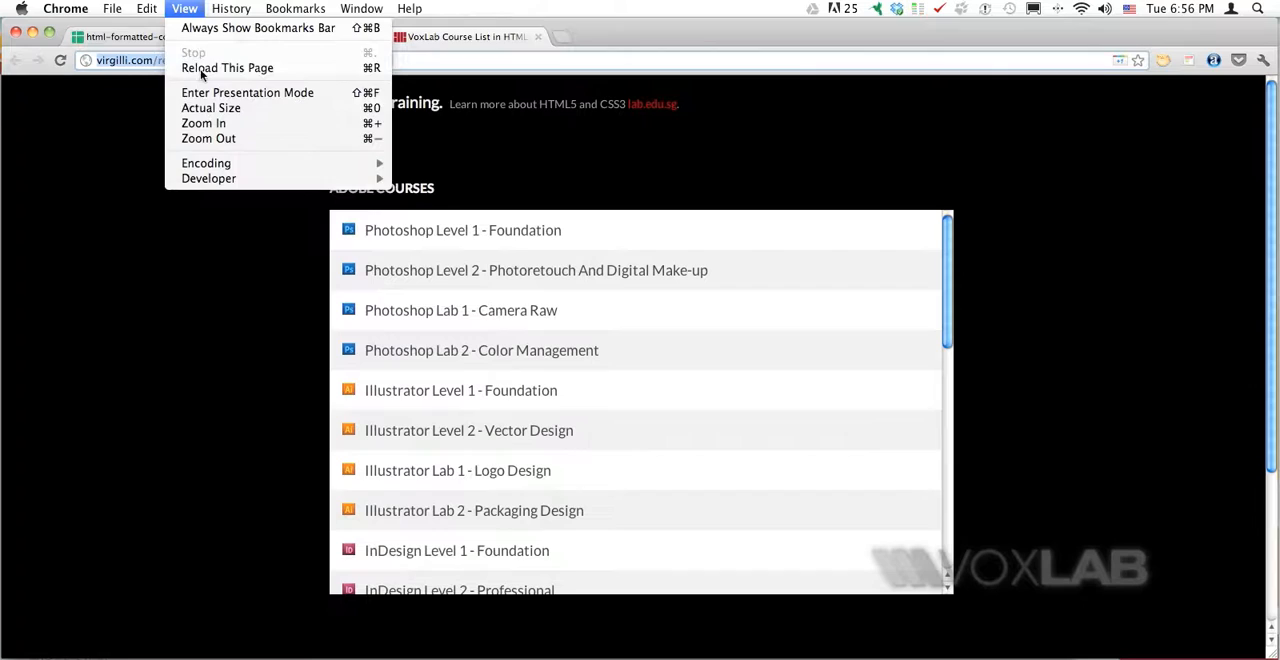
mouse_move(208, 178)
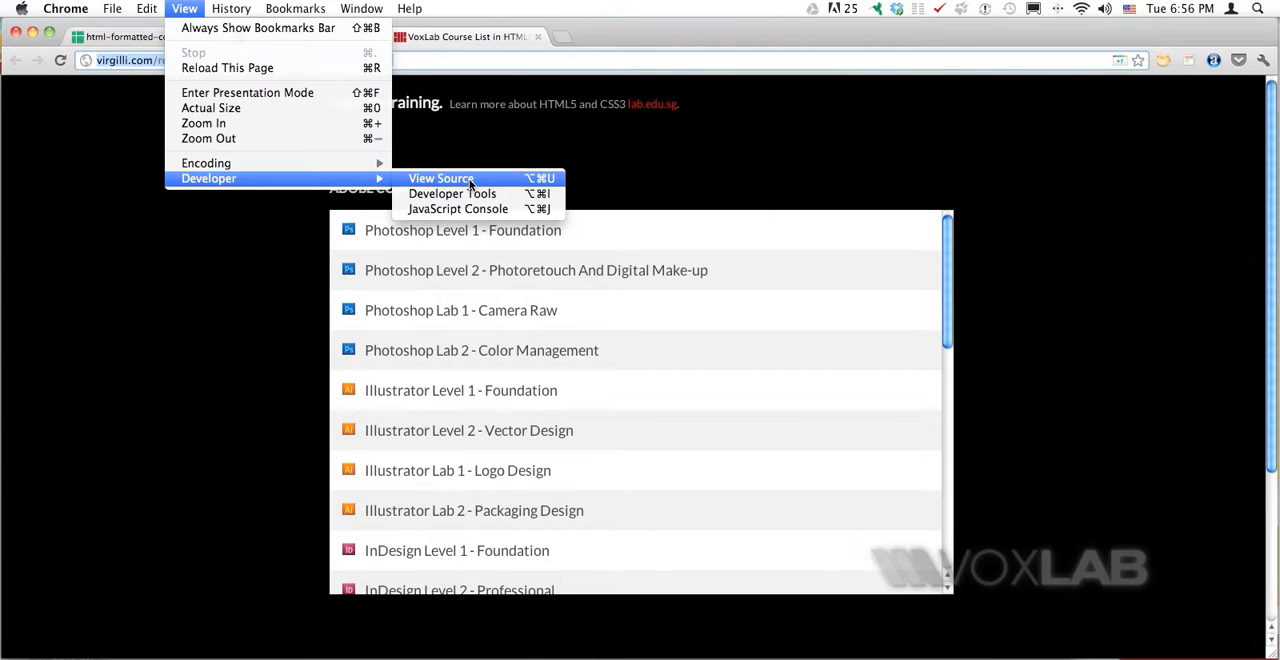
left_click(440, 178)
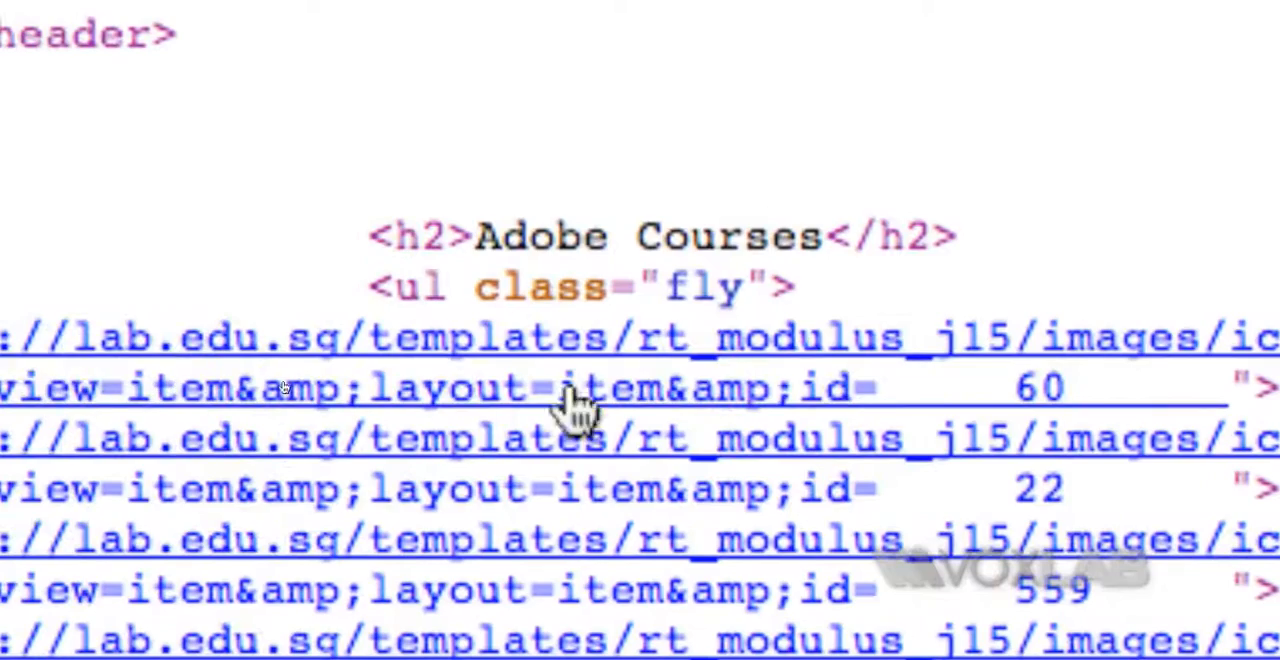
mouse_move(1076, 404)
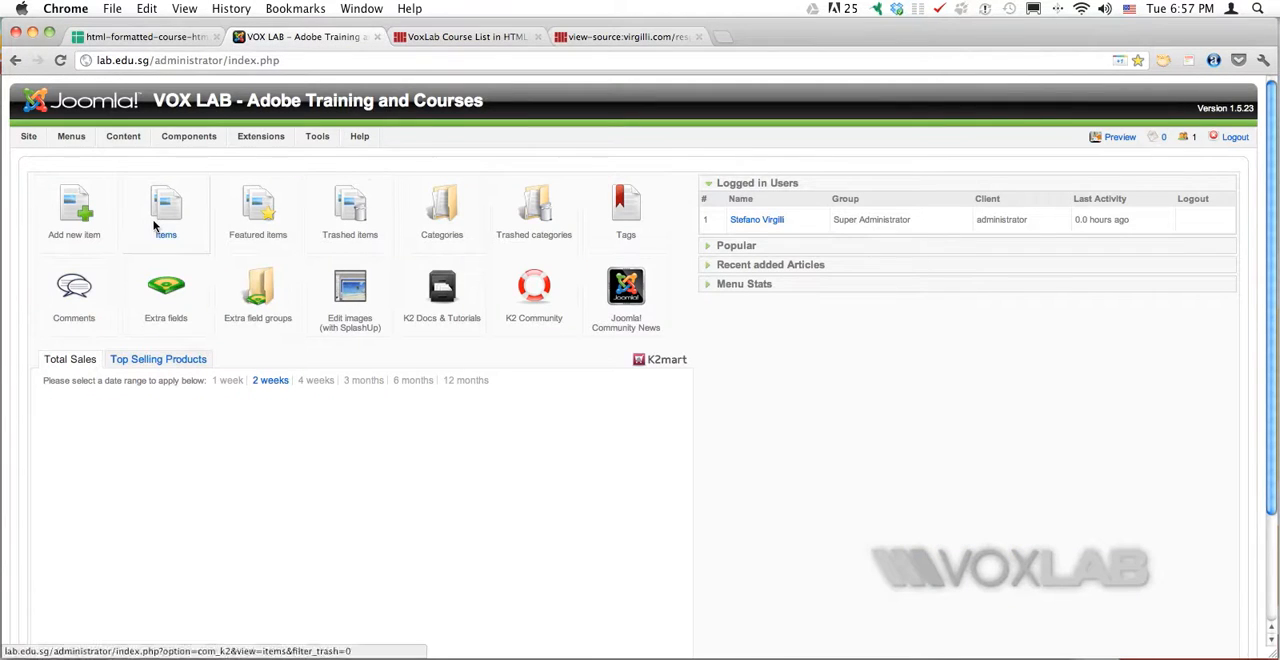
Filter the K2 Items list by 'Photoshop', then return to the course-list spreadsheet.
left_click(164, 210)
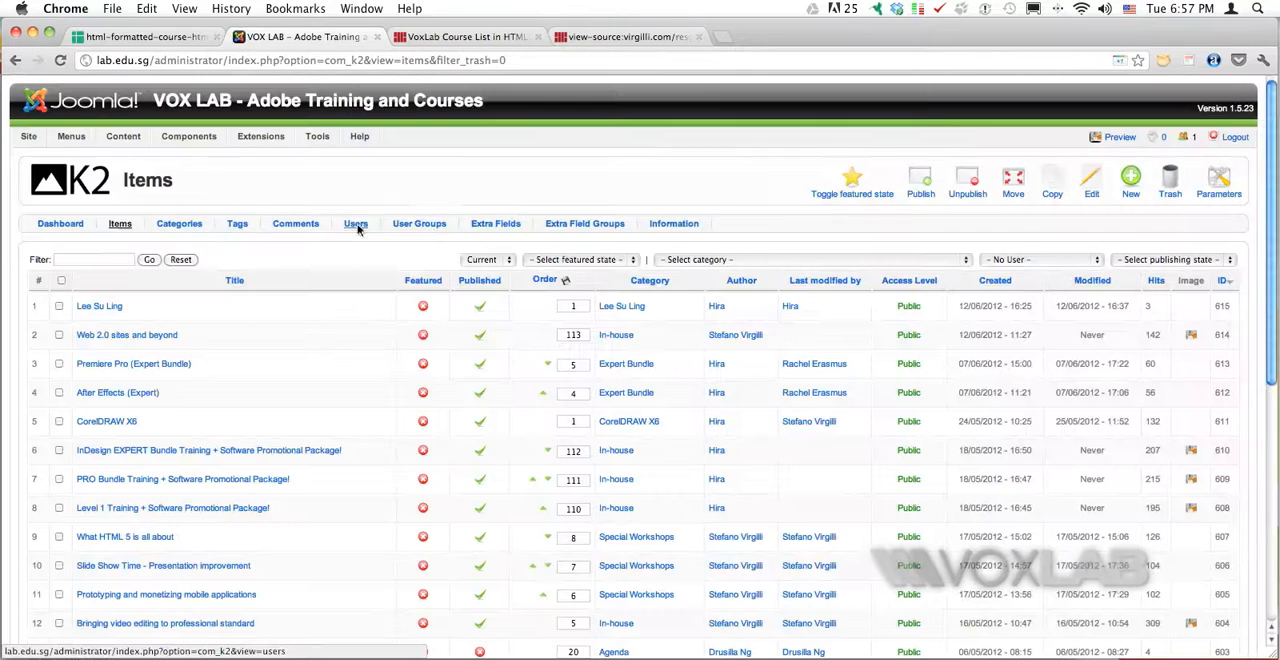
left_click(804, 260)
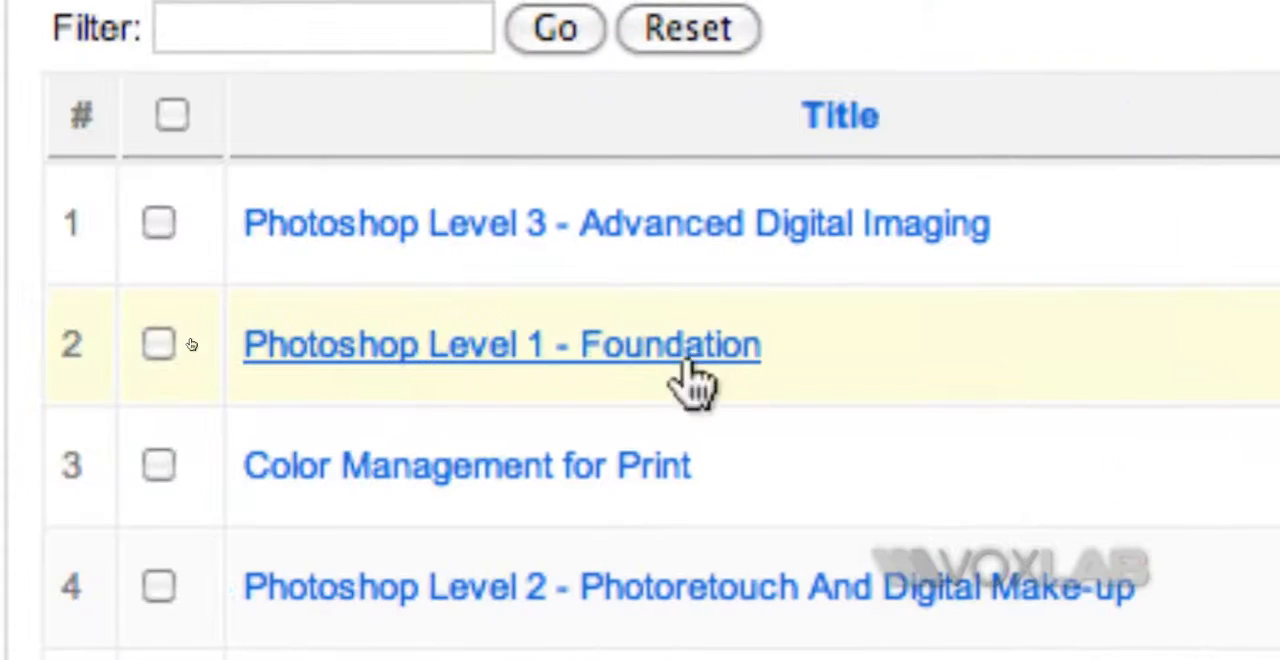
type("Photoshop")
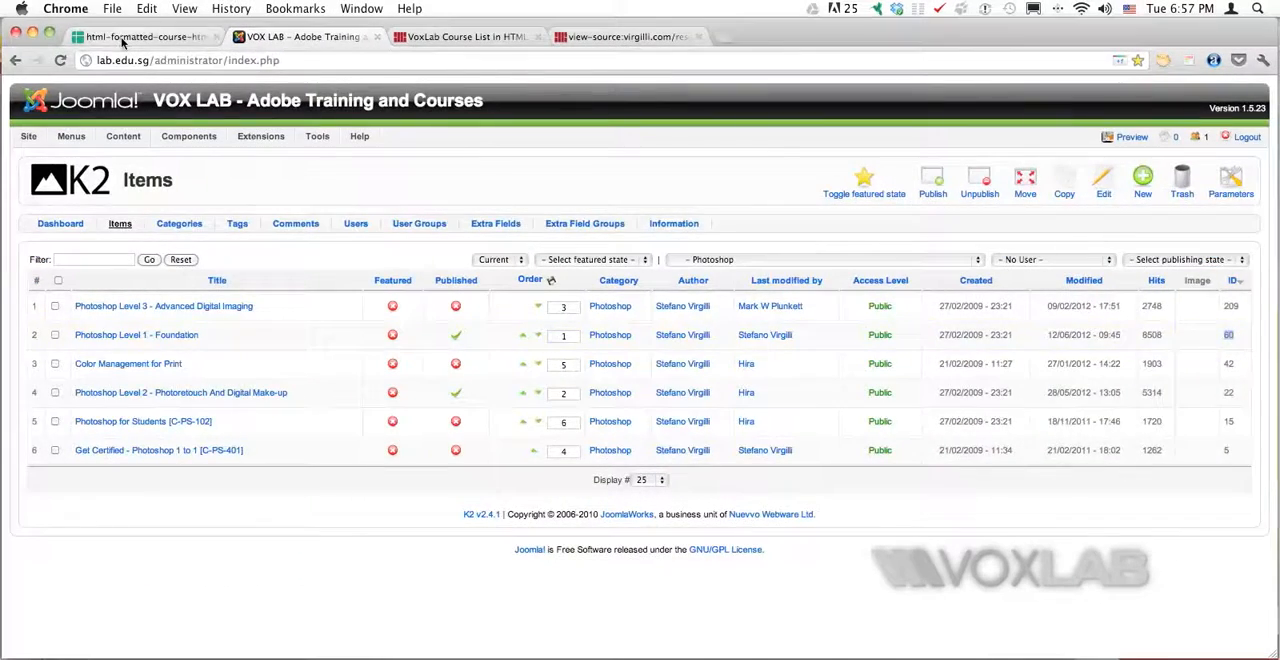
left_click(140, 36)
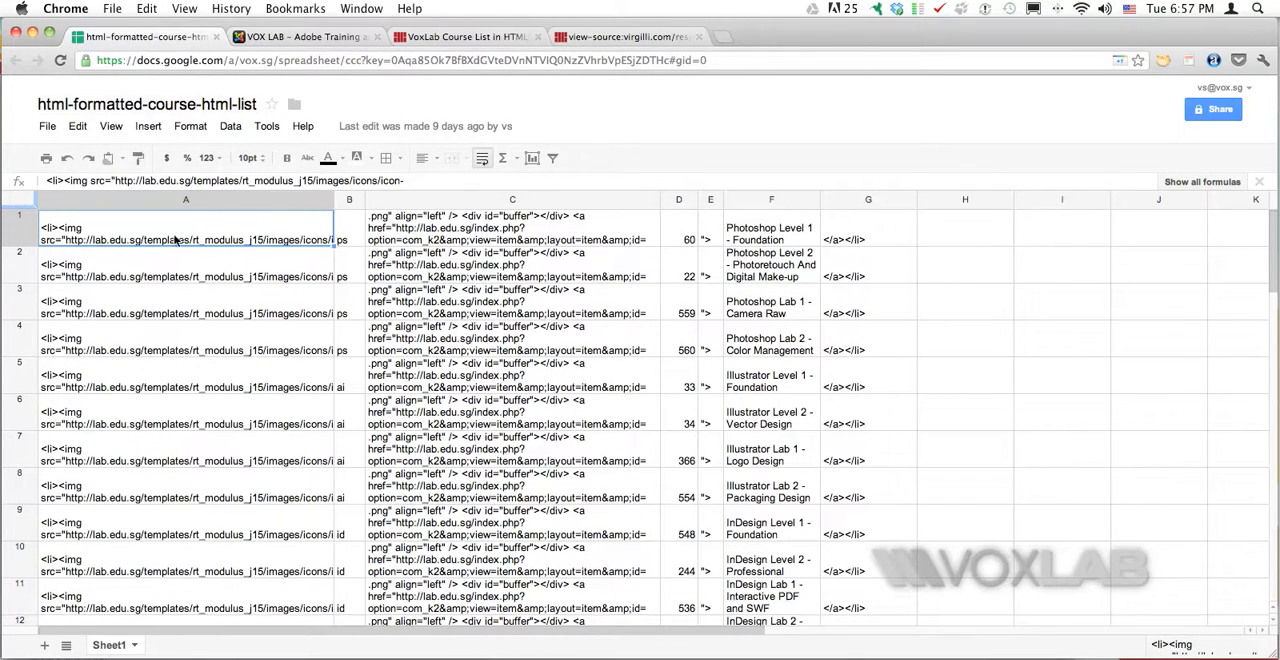
mouse_move(130, 360)
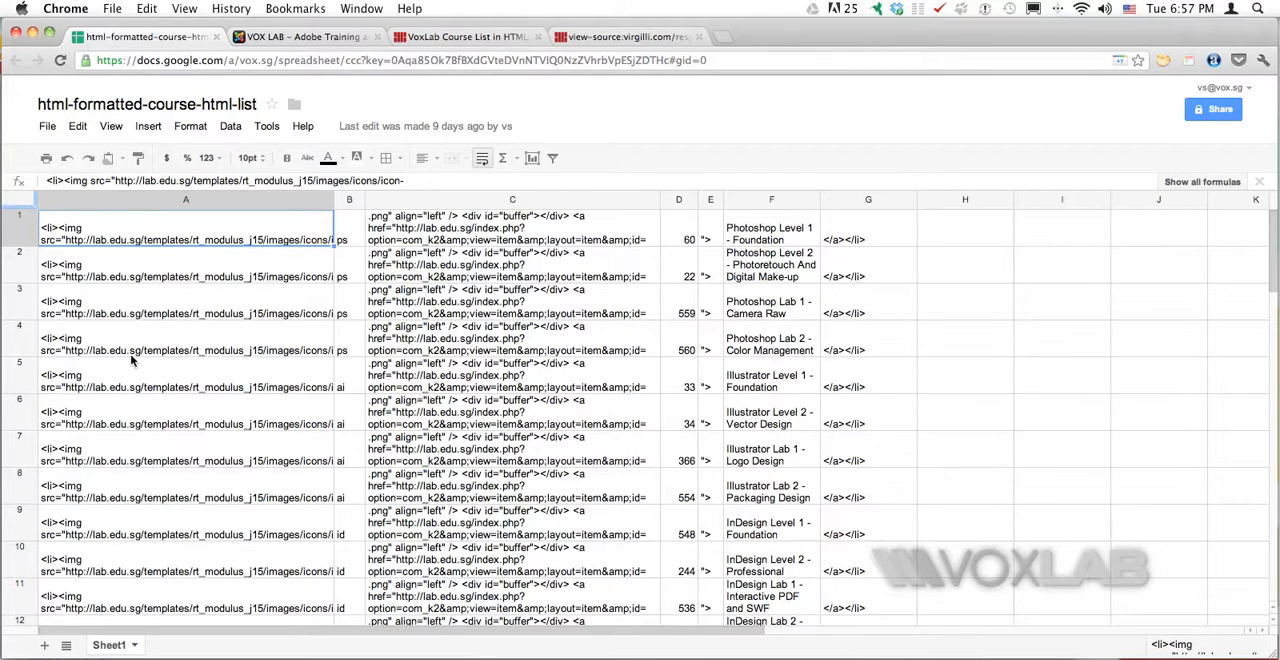
mouse_move(688, 232)
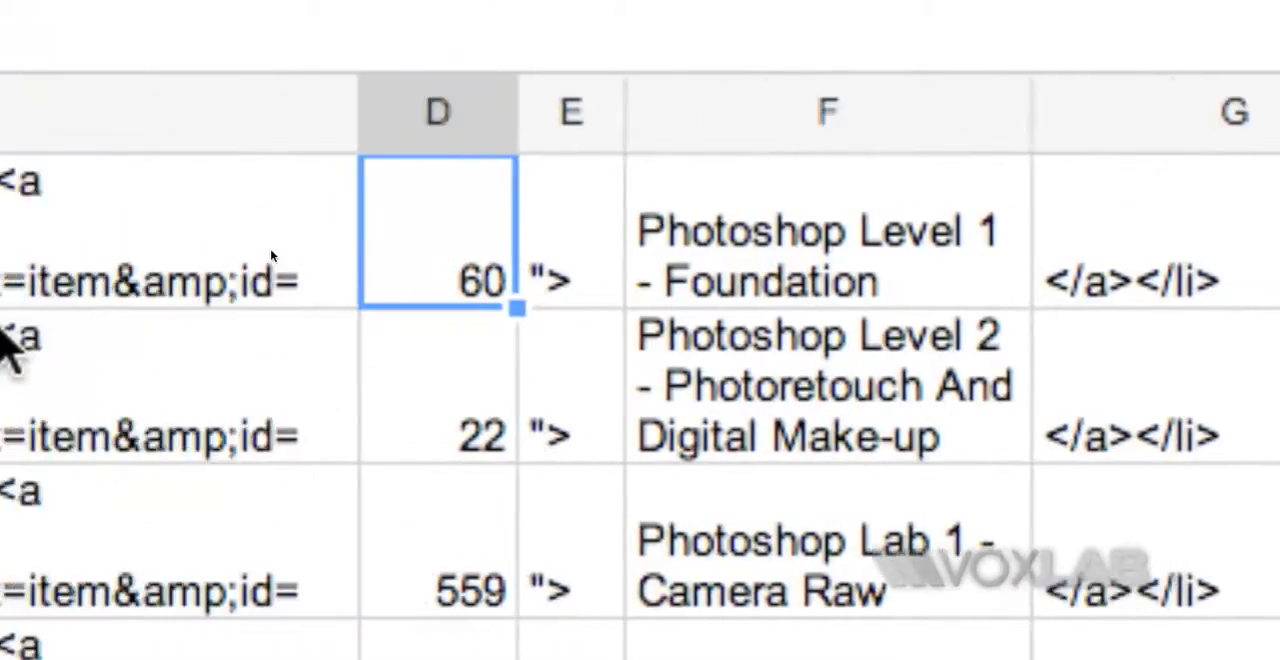
scroll("left", 3)
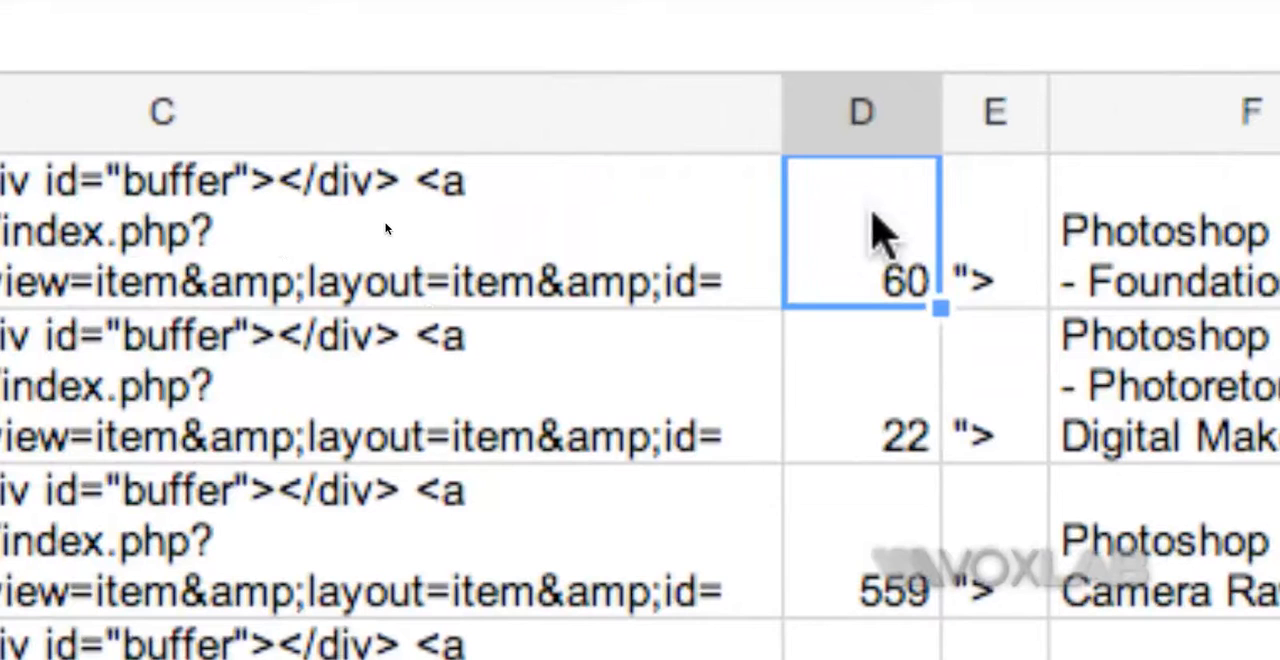
mouse_move(884, 390)
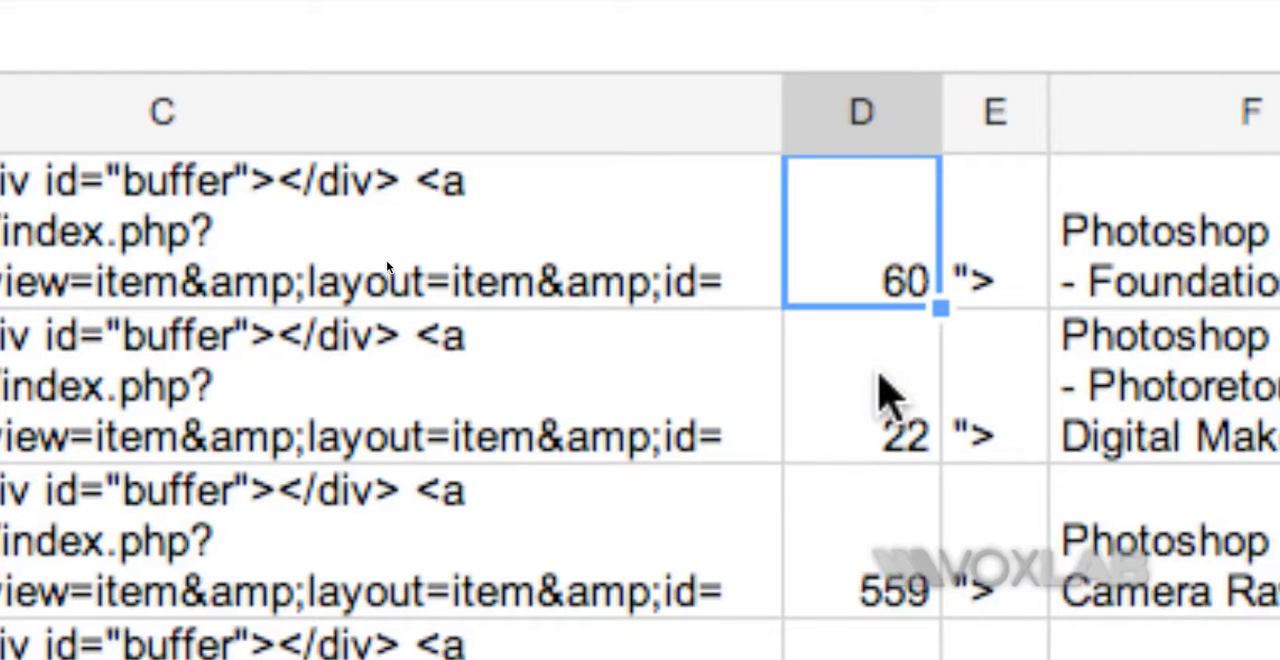
left_click(860, 540)
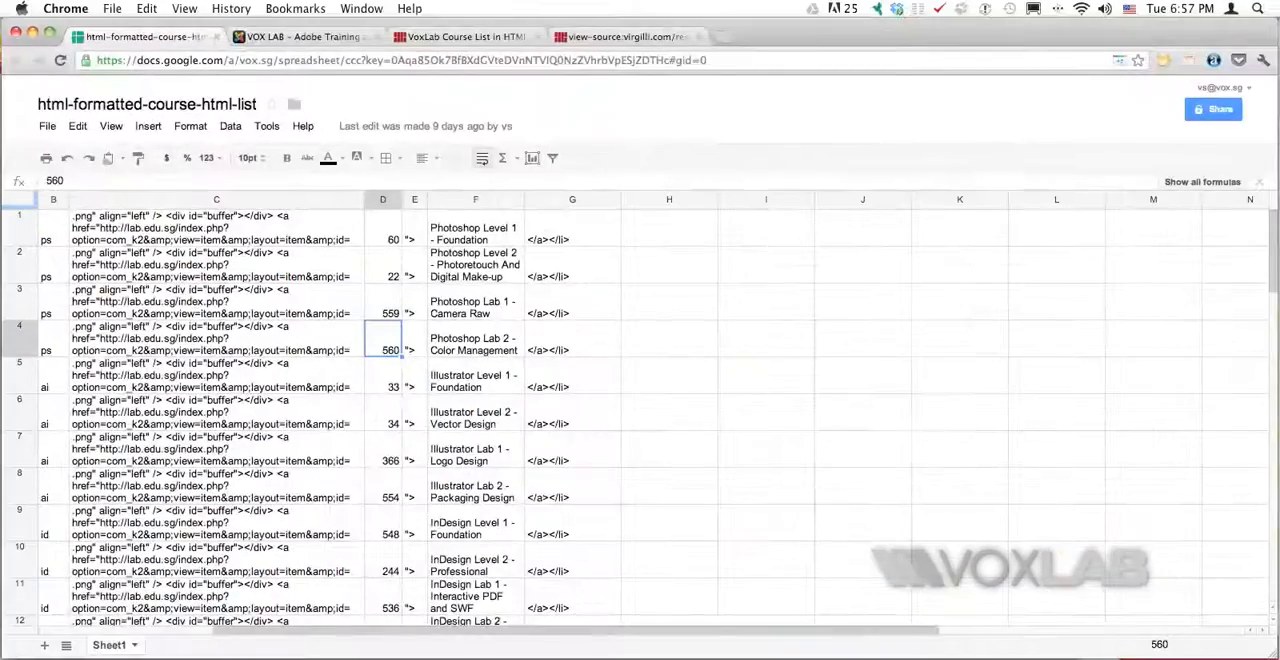
scroll("down", 3)
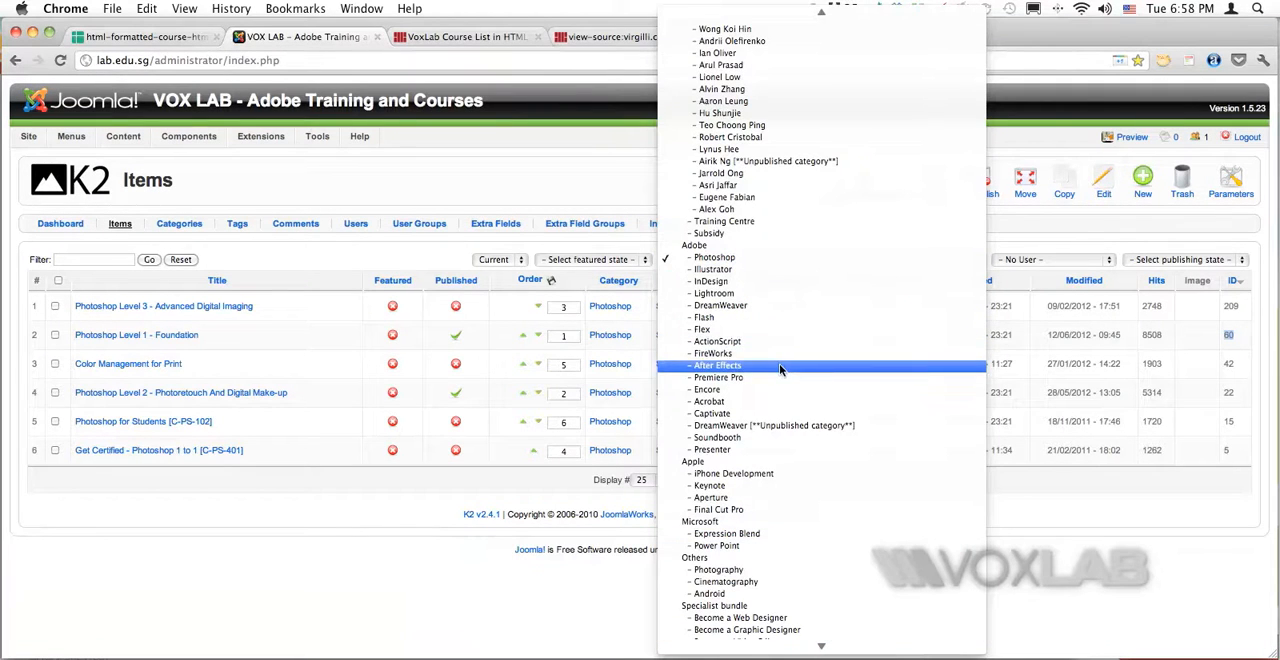
left_click(716, 364)
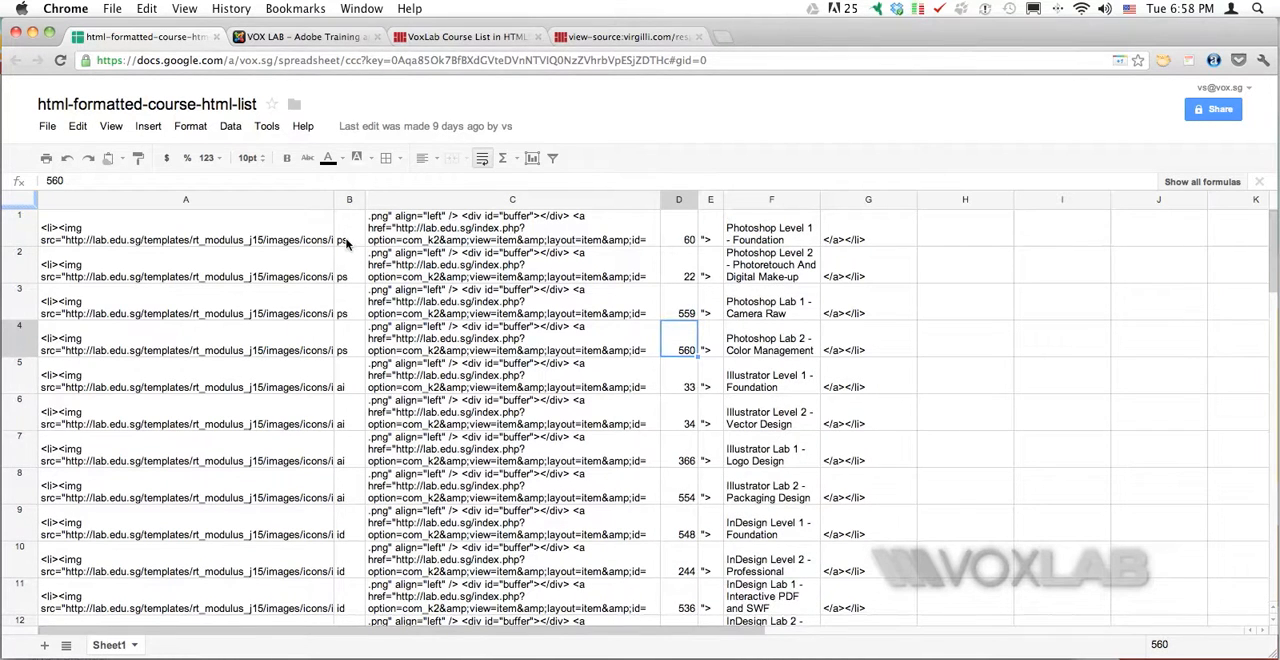
left_click(512, 228)
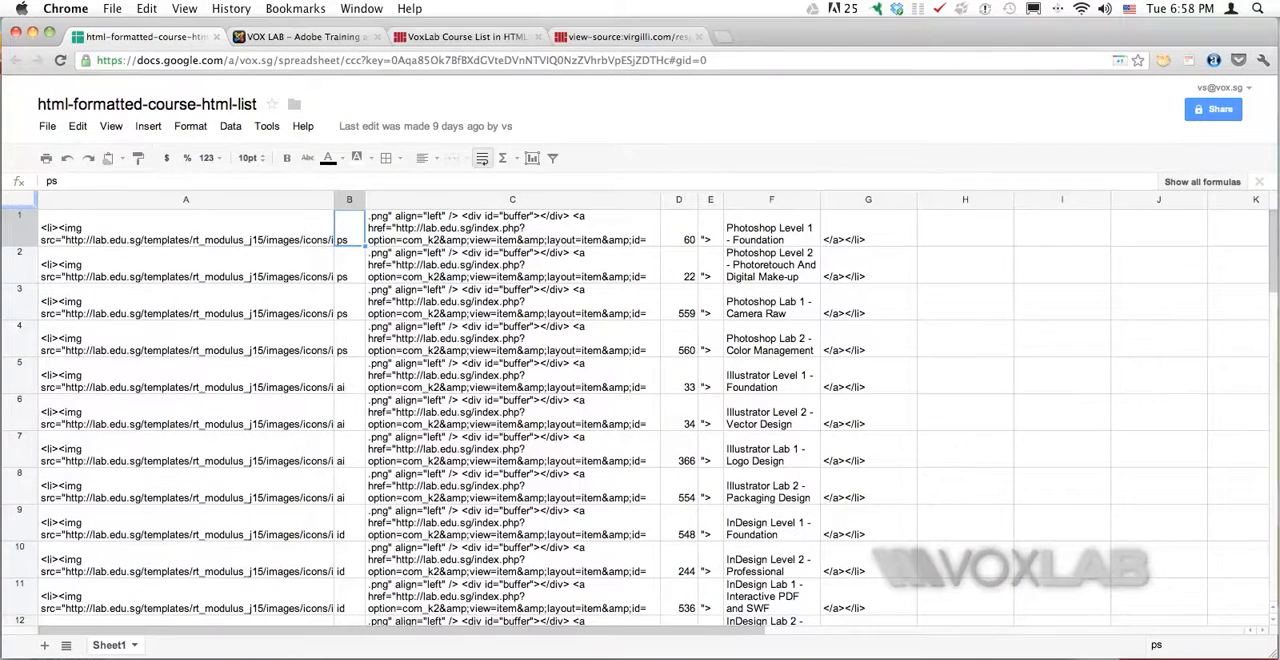
left_click(348, 386)
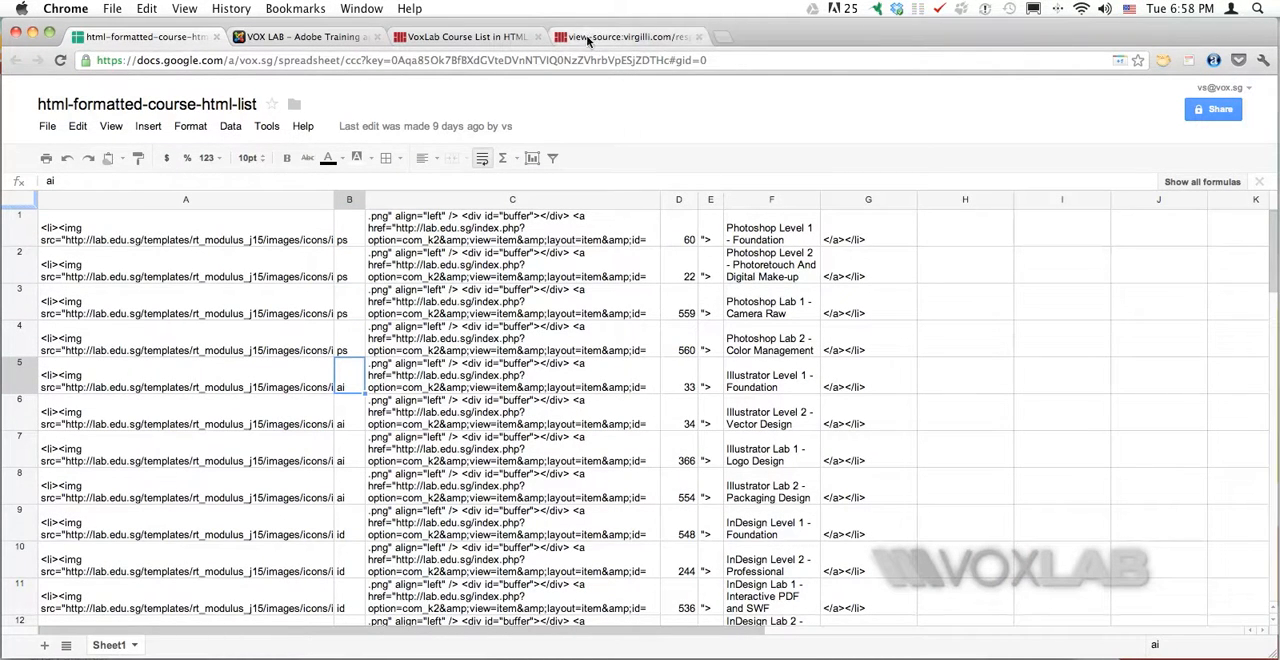
left_click(184, 228)
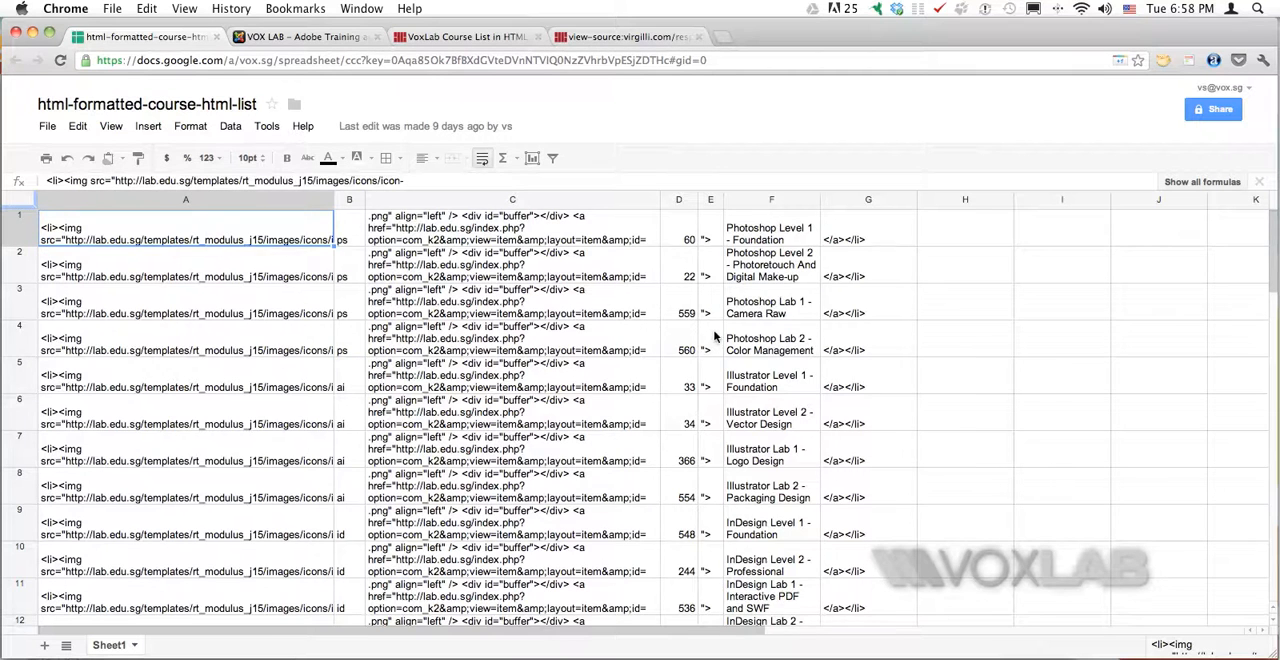
scroll("down", 3)
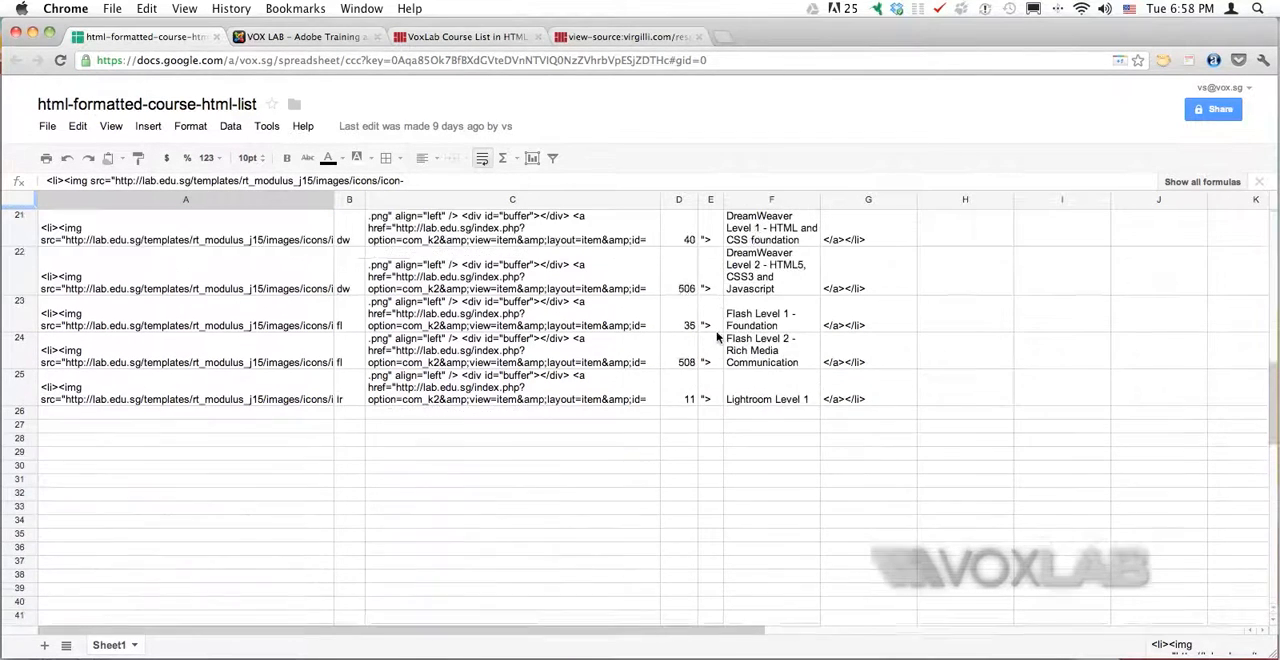
scroll("down", 3)
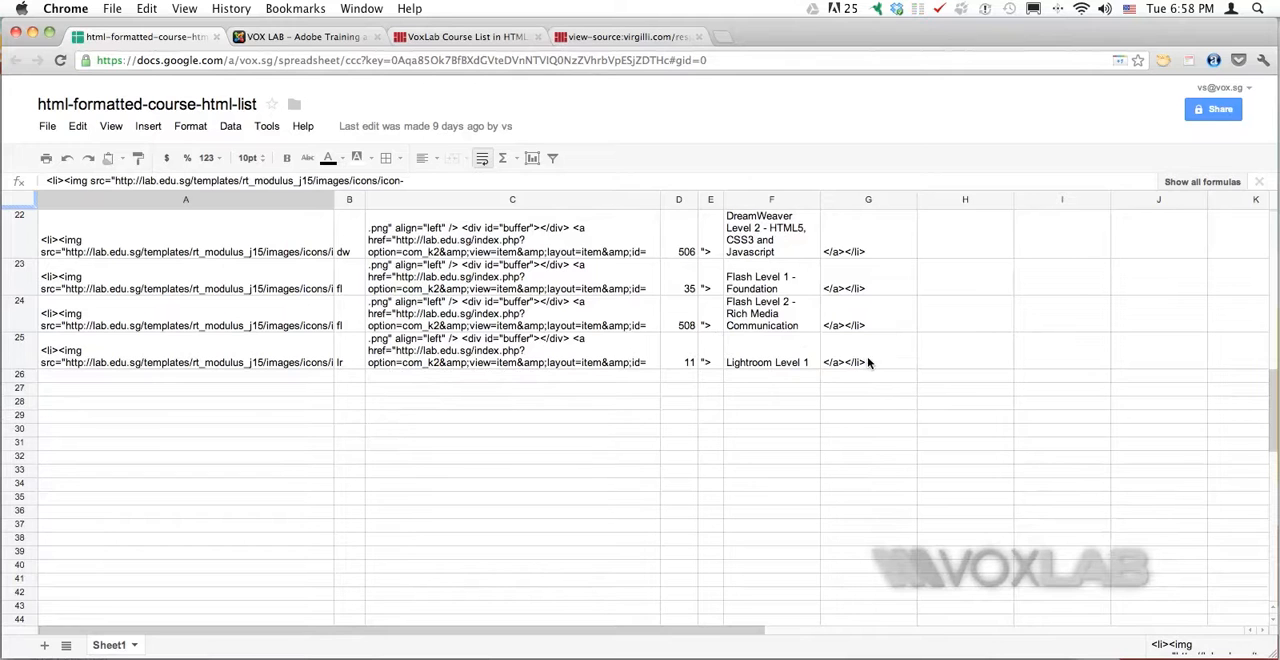